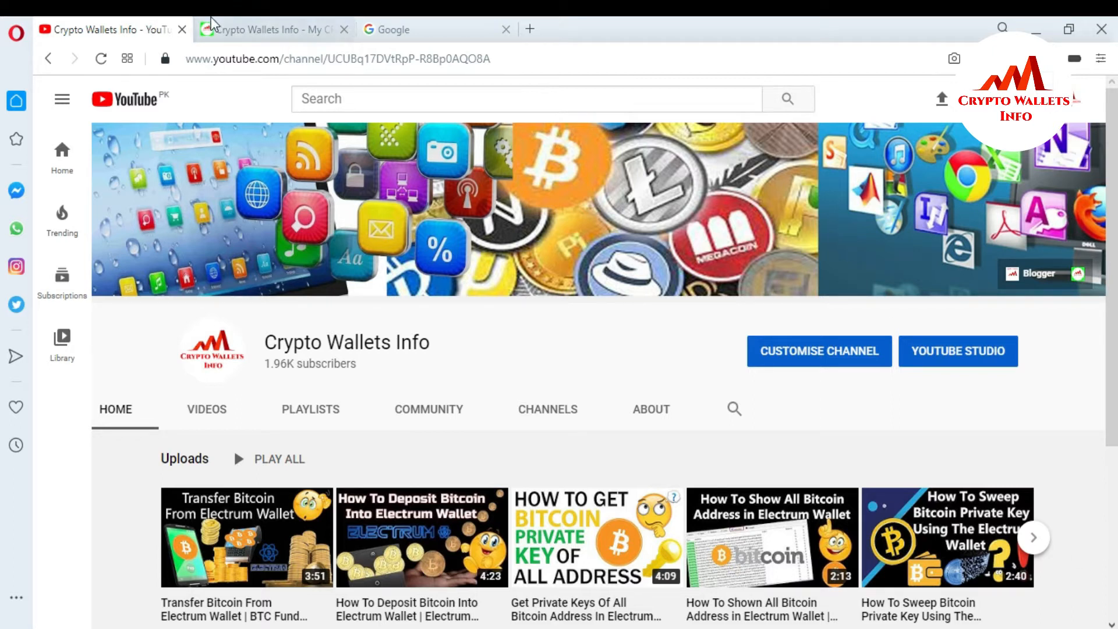
Step: Switch to the Crypto Wallets Info blog tab from the YouTube channel page
{"action": "left_click", "coordinate": [271, 29]}
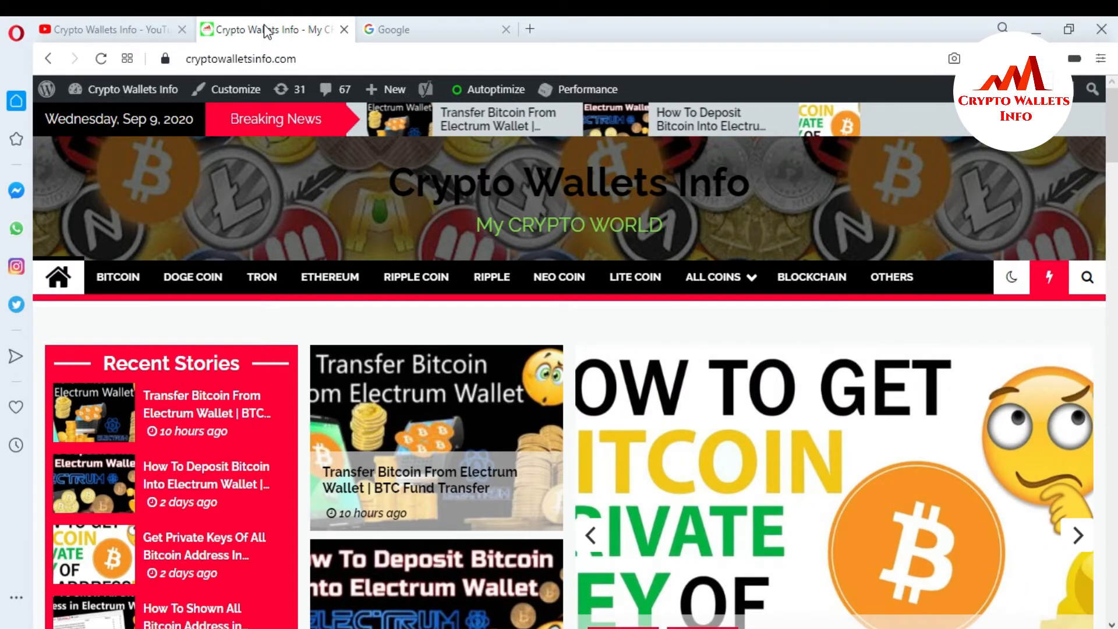
Step: Search Google for 'coin market cap' and open the CoinMarketCap site from the results
{"action": "left_click", "coordinate": [428, 29]}
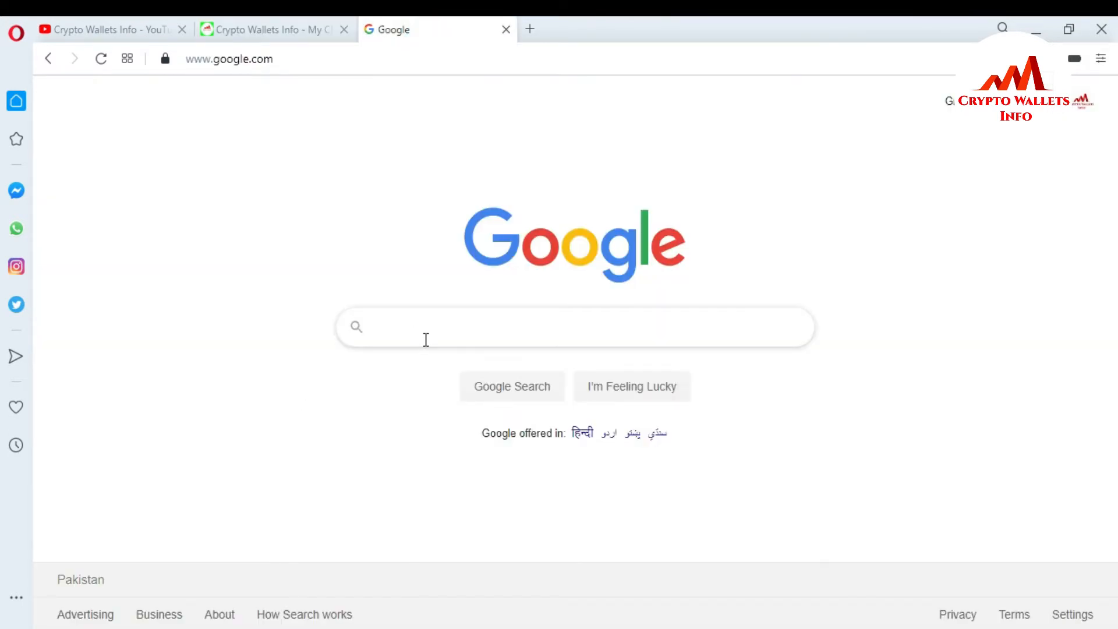
{"action": "type", "text": "coin"}
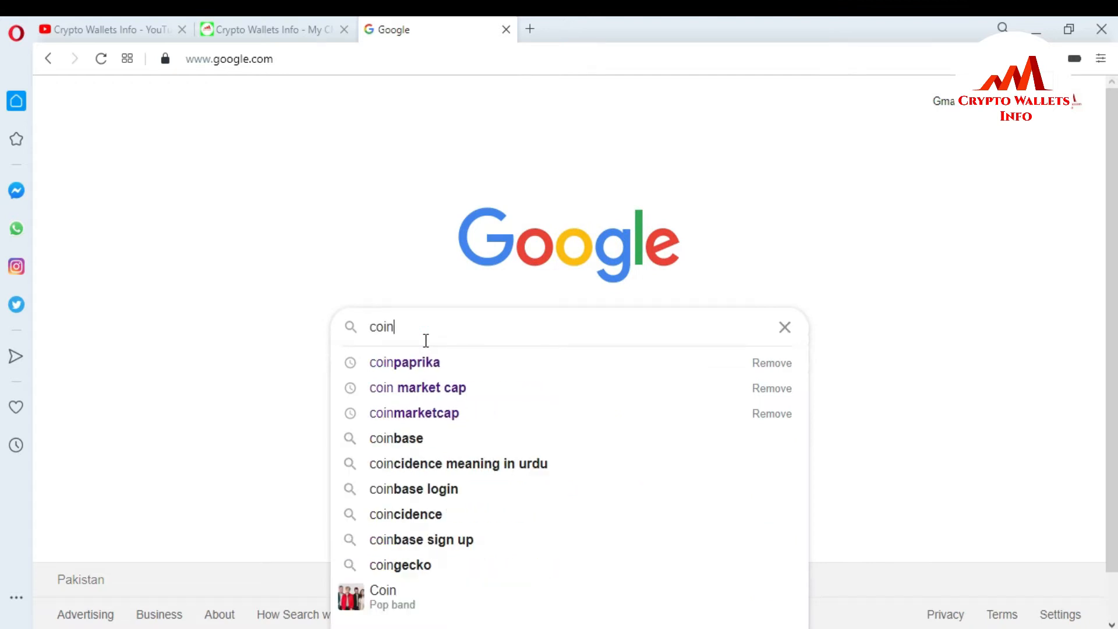
{"action": "left_click", "coordinate": [417, 387]}
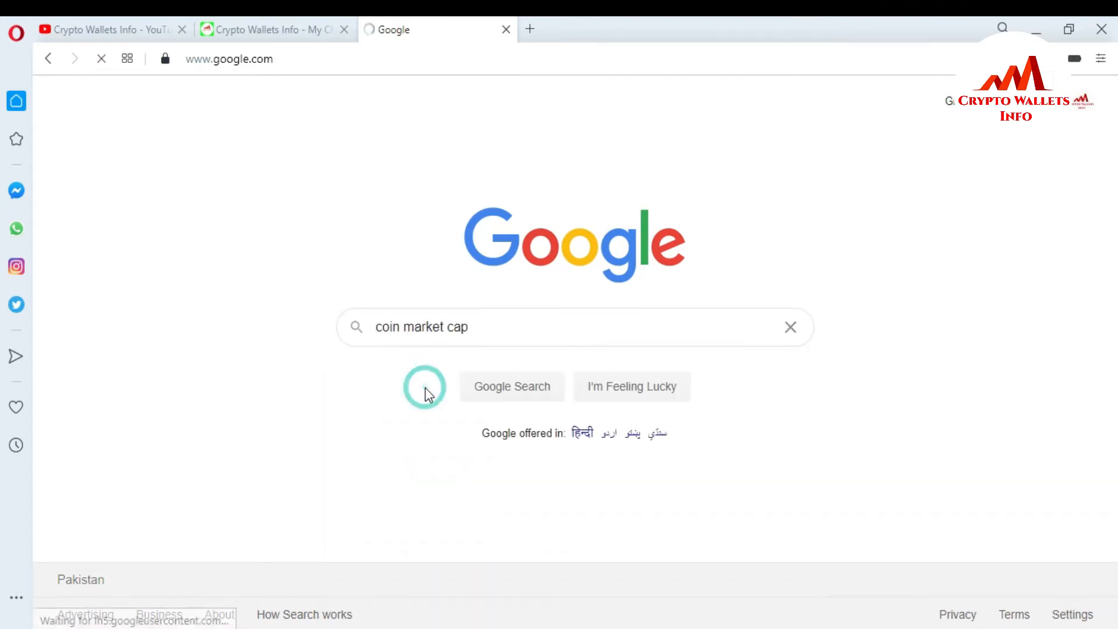
{"action": "left_click", "coordinate": [512, 386]}
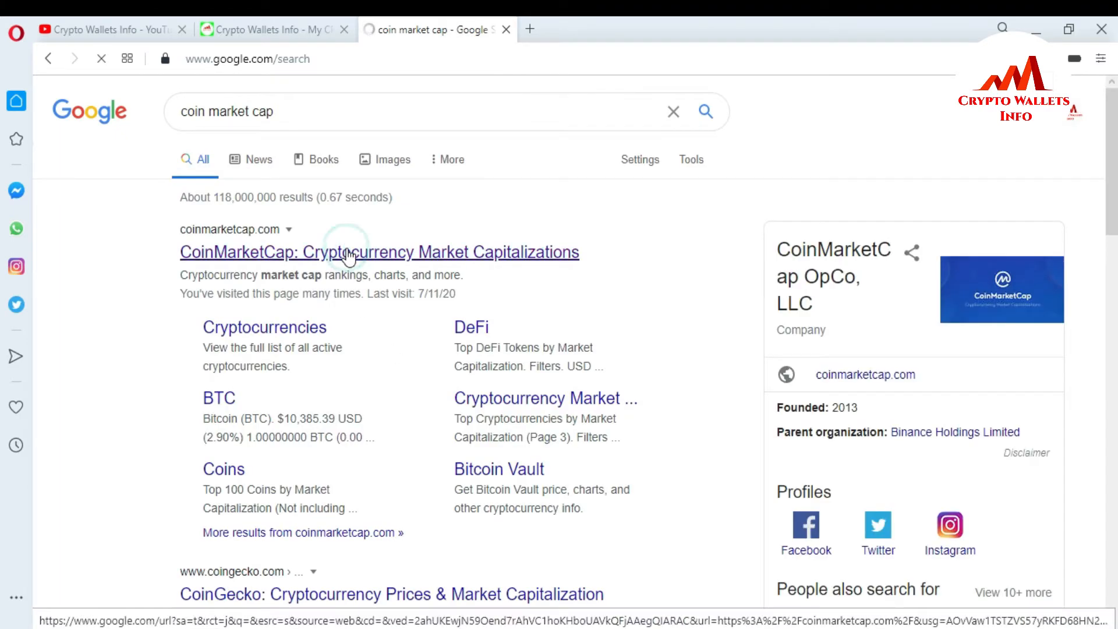
{"action": "left_click", "coordinate": [378, 252]}
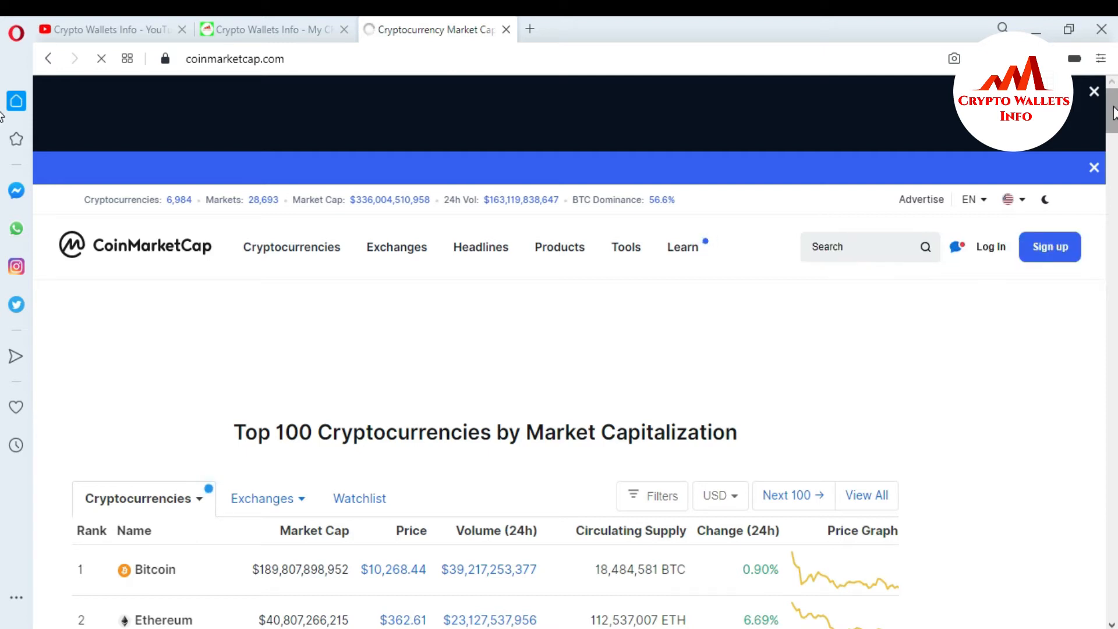
Step: Scroll the Top 100 Cryptocurrencies table down to the NEM row at rank 21
{"action": "scroll", "scroll_direction": "down", "scroll_amount": 3}
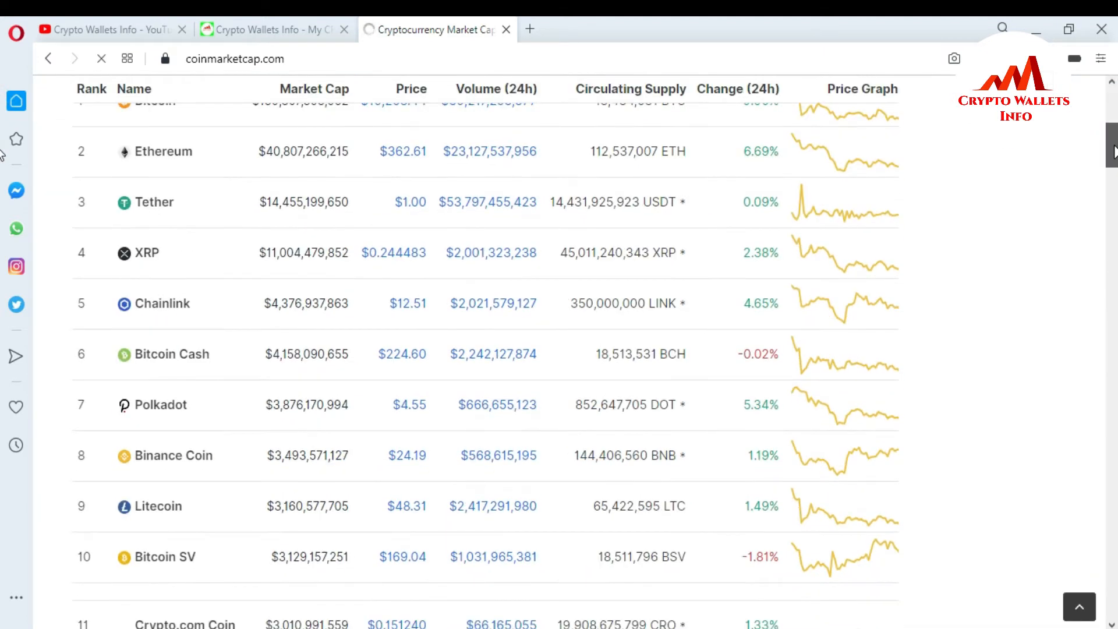
{"action": "scroll", "scroll_direction": "down", "scroll_amount": 3}
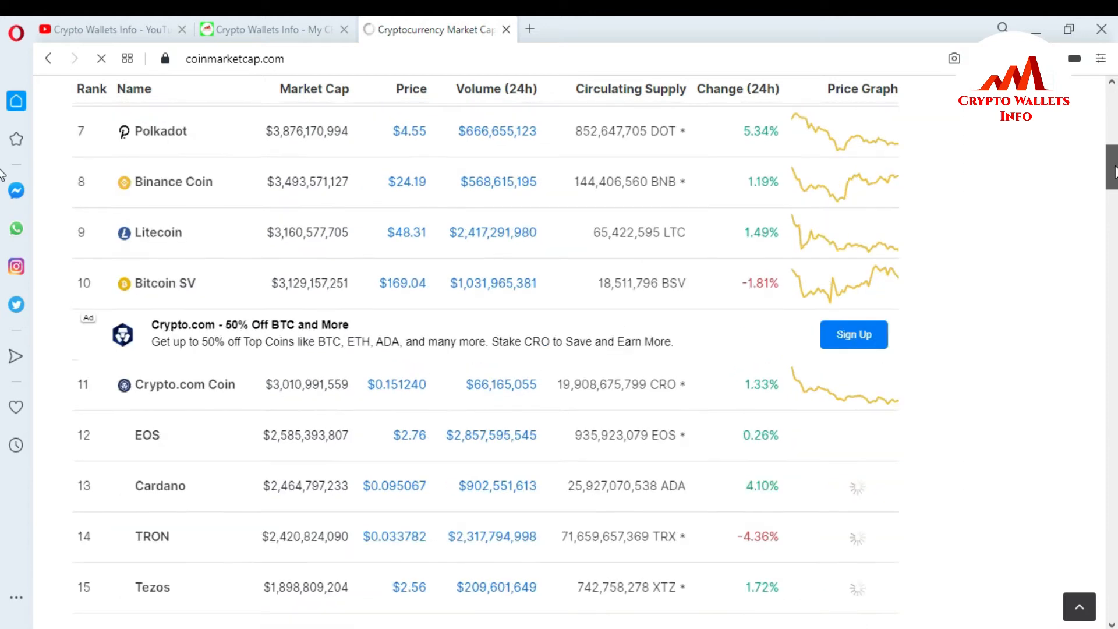
{"action": "scroll", "scroll_direction": "down", "scroll_amount": 3}
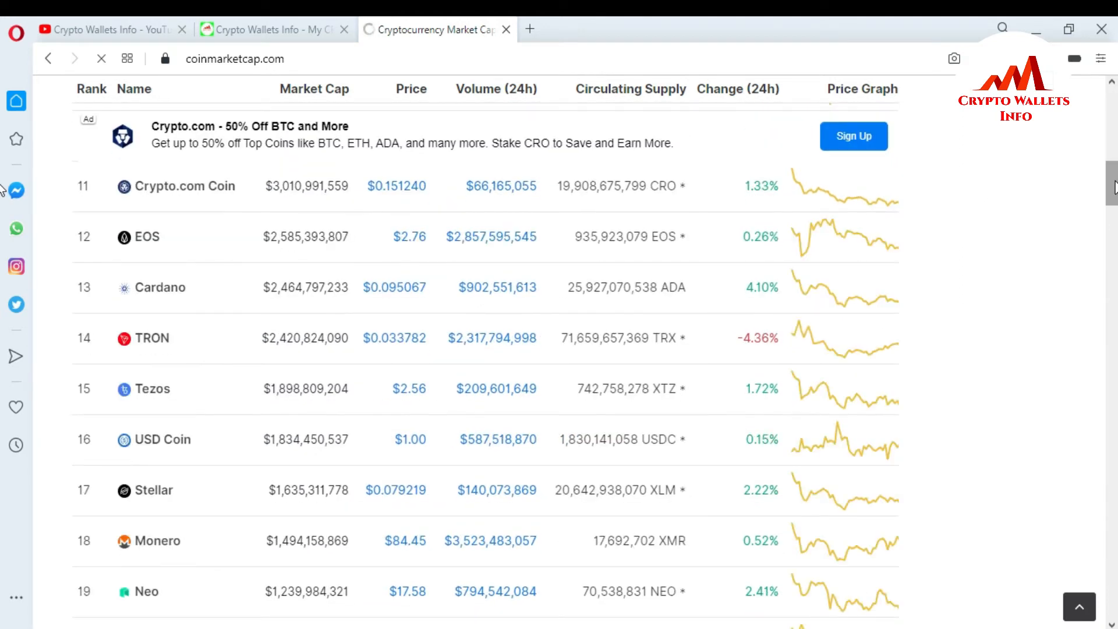
{"action": "scroll", "scroll_direction": "down", "scroll_amount": 3}
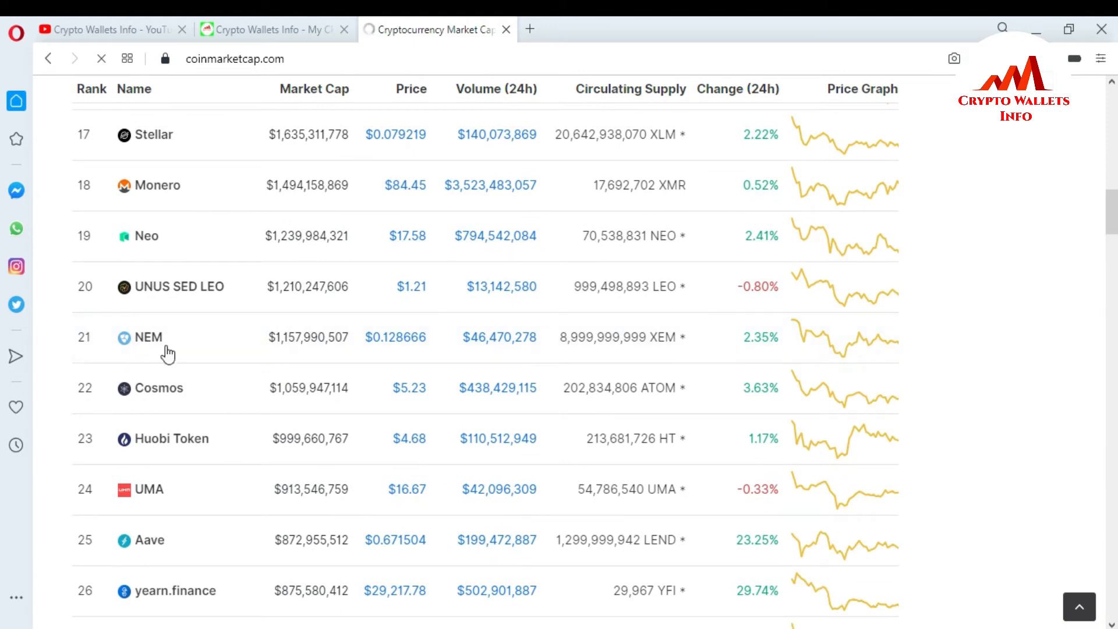
{"action": "mouse_move", "coordinate": [148, 338]}
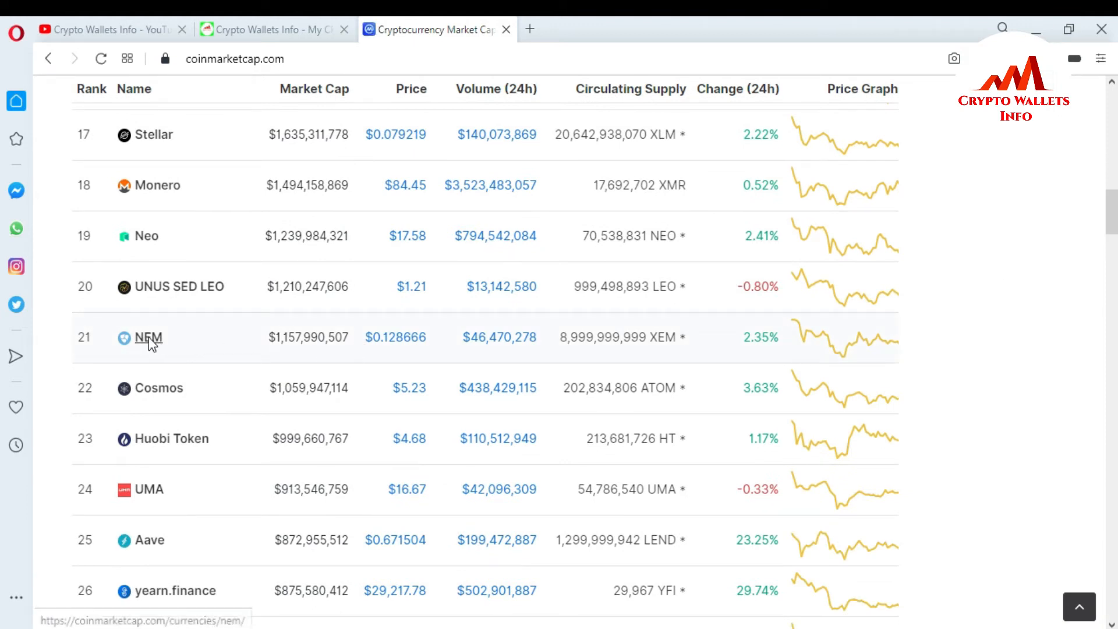
{"action": "mouse_move", "coordinate": [148, 338]}
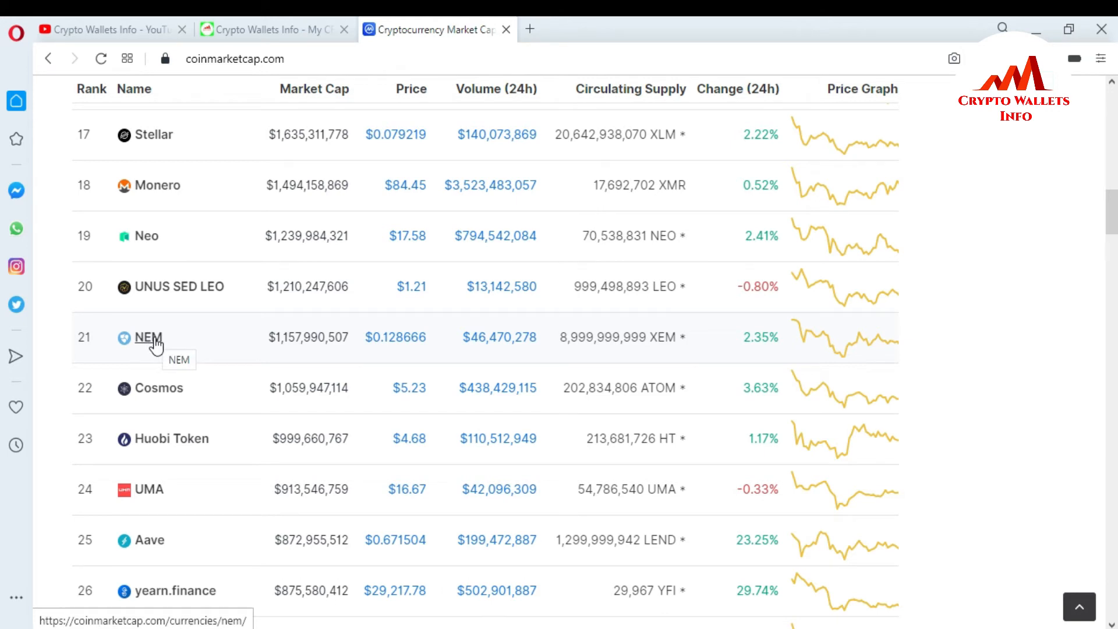
{"action": "left_click", "coordinate": [148, 336]}
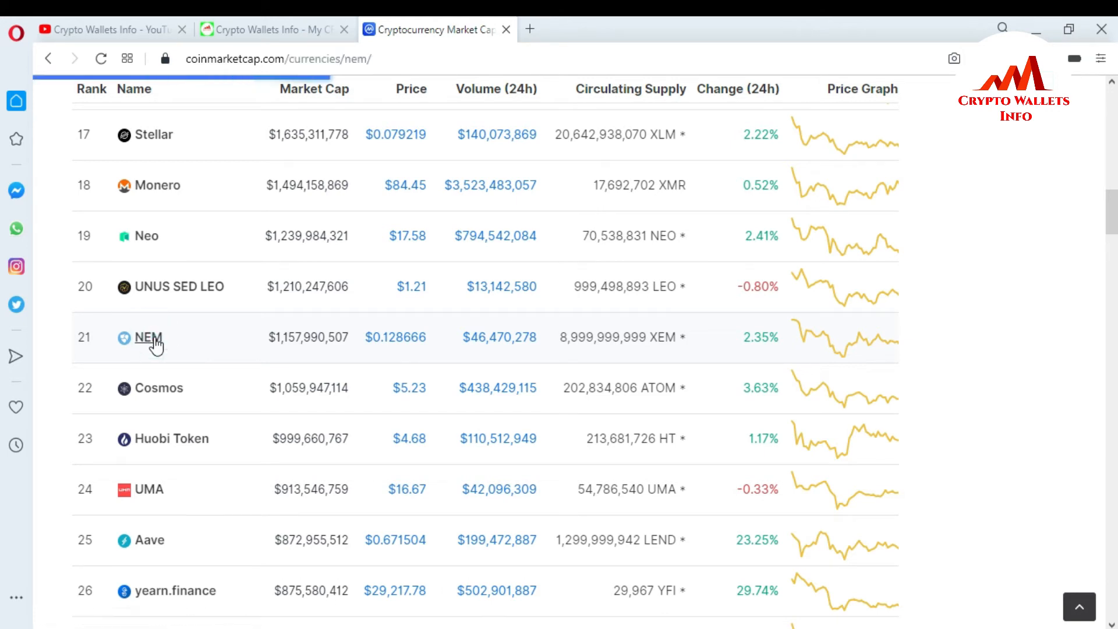
{"action": "left_click", "coordinate": [148, 337]}
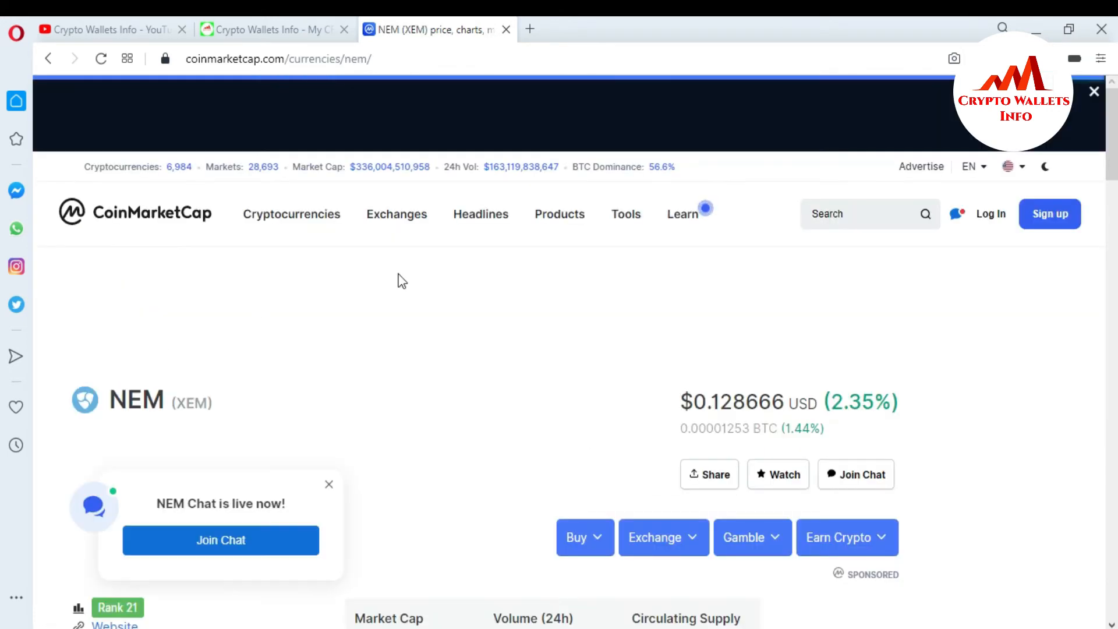
{"action": "mouse_move", "coordinate": [1109, 150]}
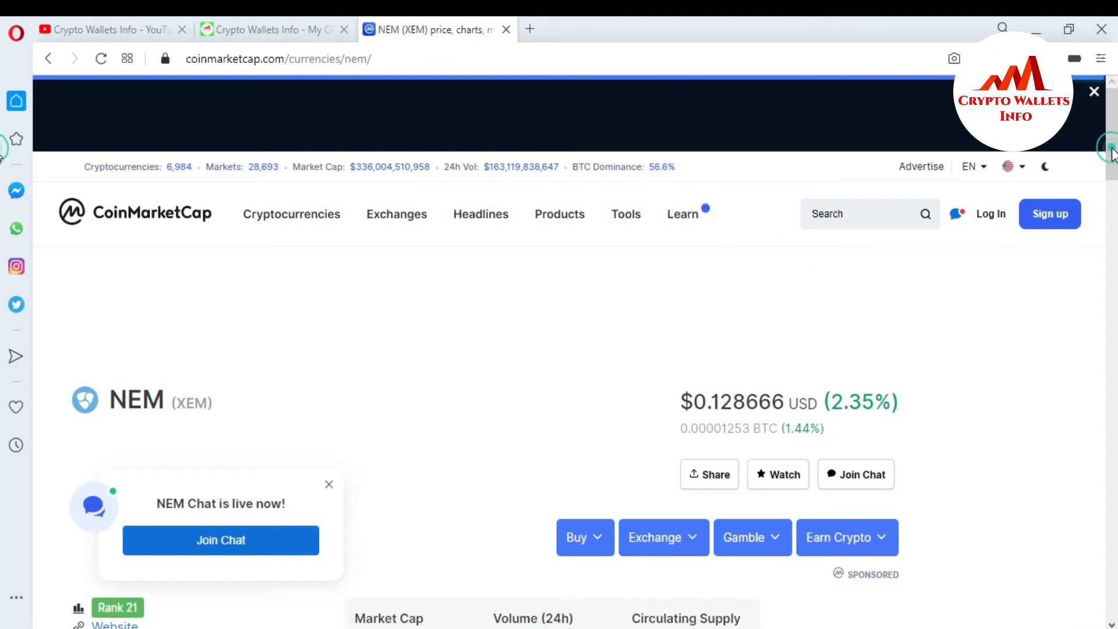
{"action": "scroll", "scroll_direction": "down", "scroll_amount": 3}
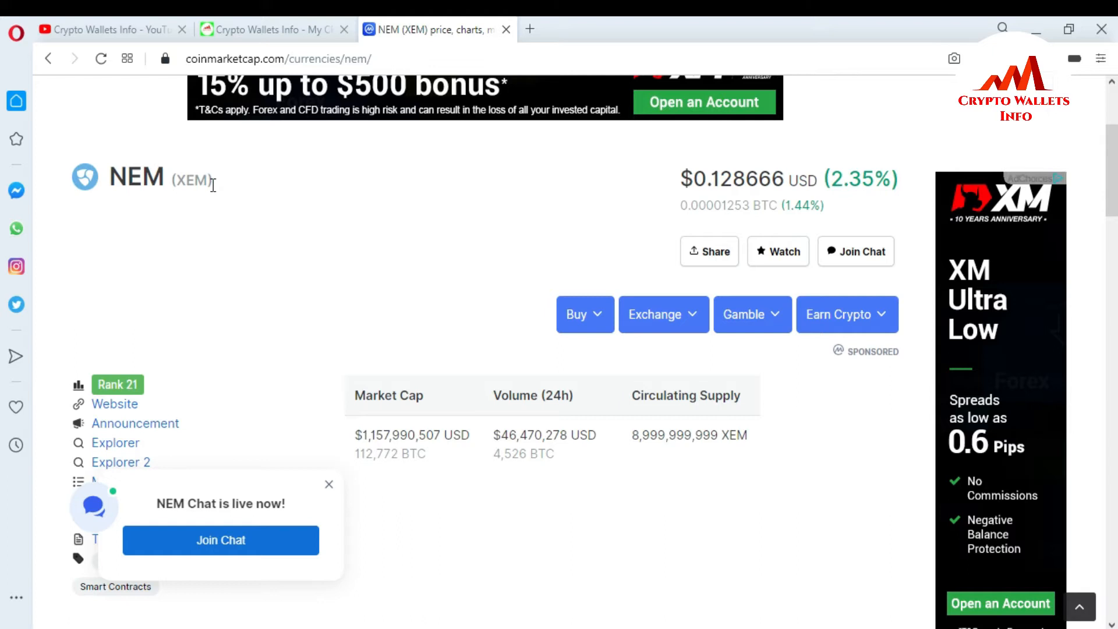
{"action": "mouse_move", "coordinate": [766, 228]}
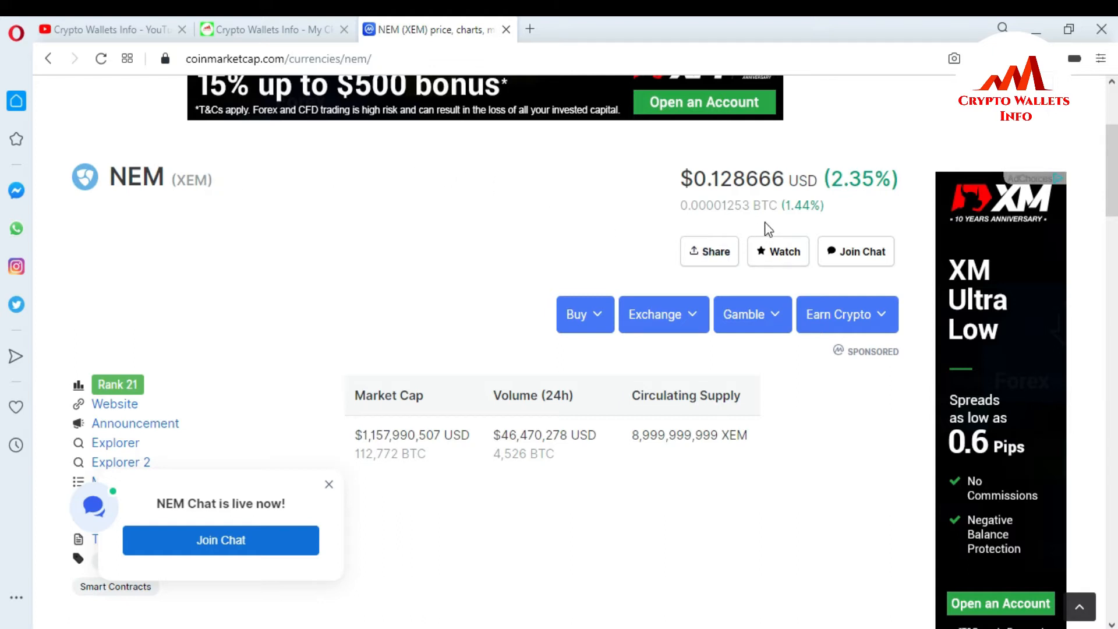
{"action": "mouse_move", "coordinate": [659, 424]}
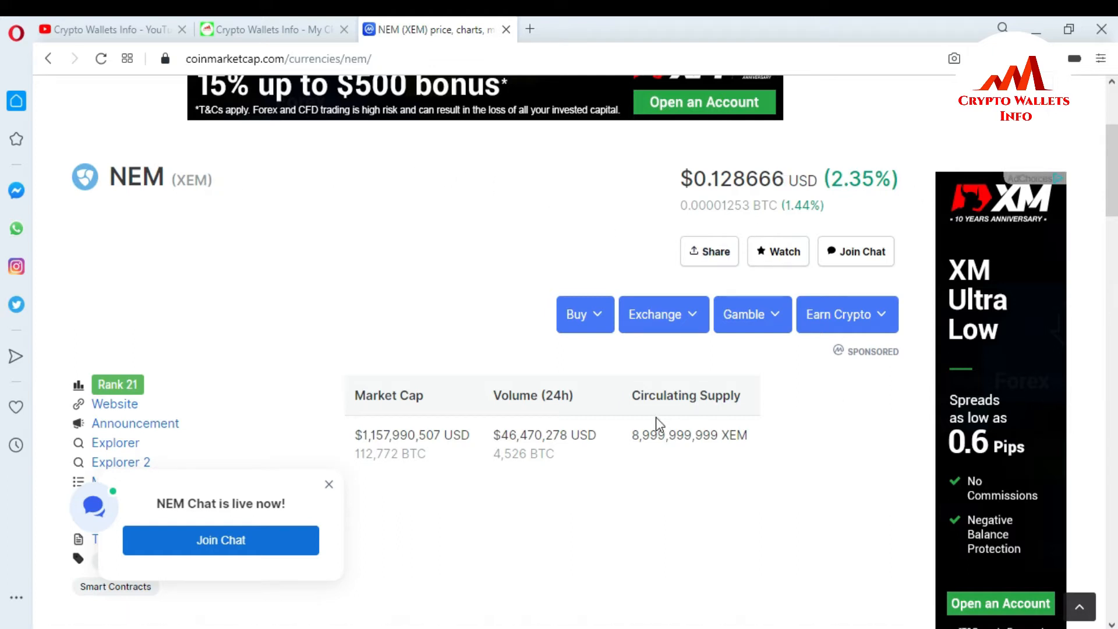
{"action": "mouse_move", "coordinate": [473, 409]}
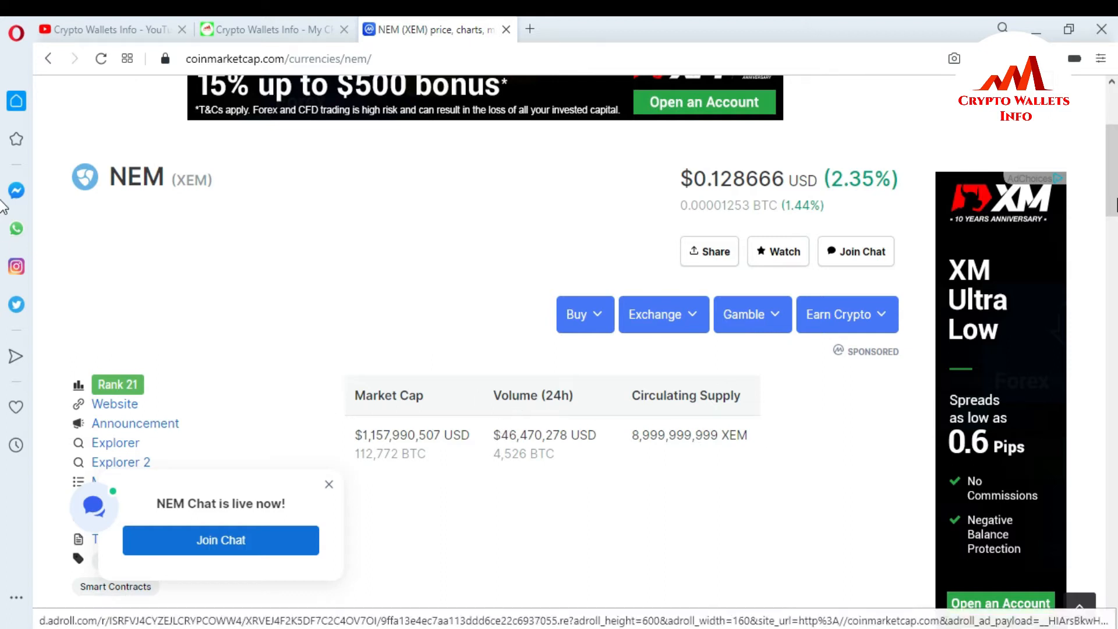
{"action": "scroll", "scroll_direction": "down", "scroll_amount": 3}
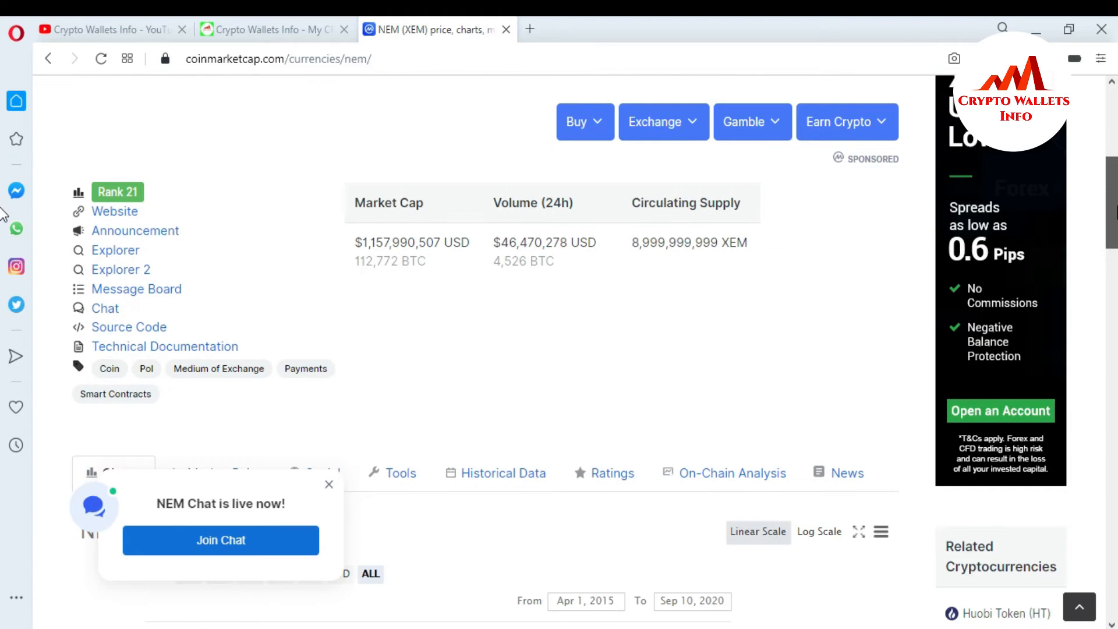
{"action": "scroll", "scroll_direction": "down", "scroll_amount": 3}
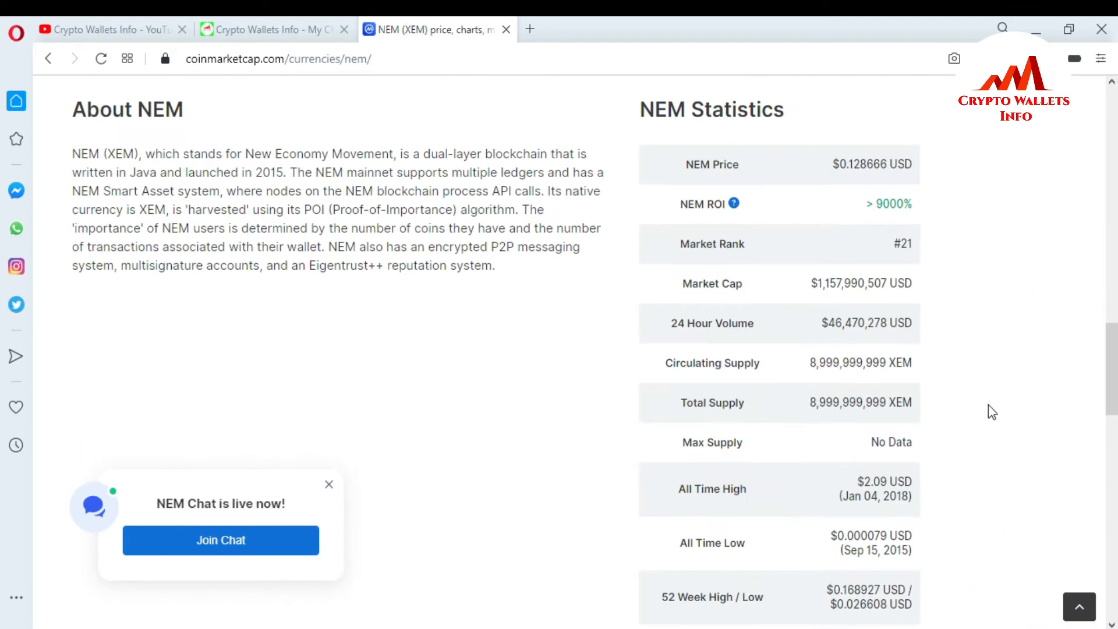
{"action": "mouse_move", "coordinate": [878, 513]}
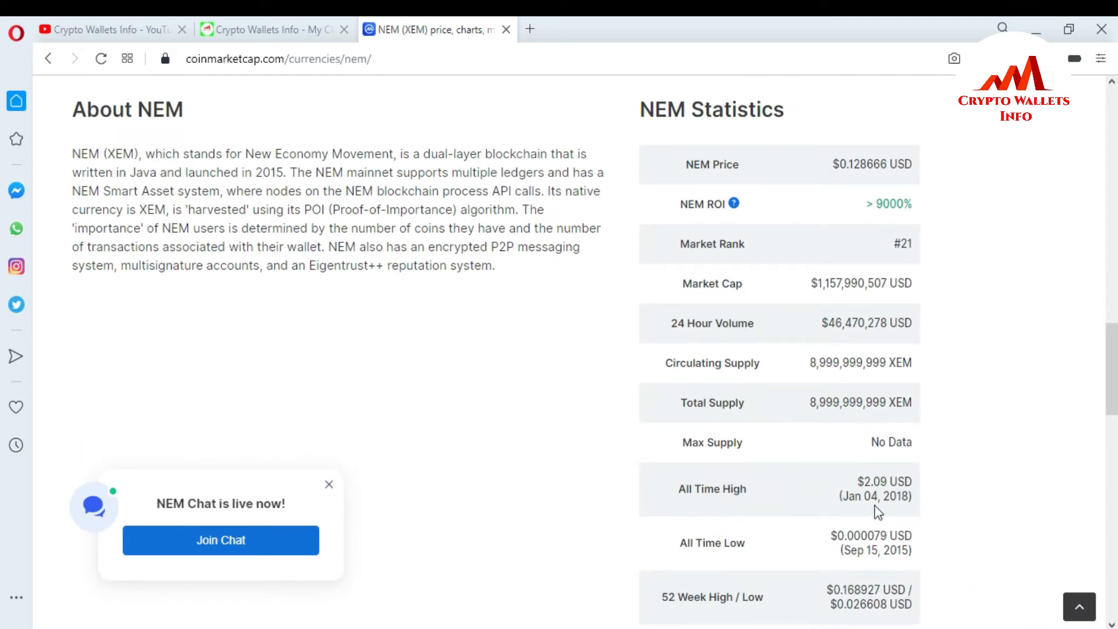
{"action": "mouse_move", "coordinate": [761, 557]}
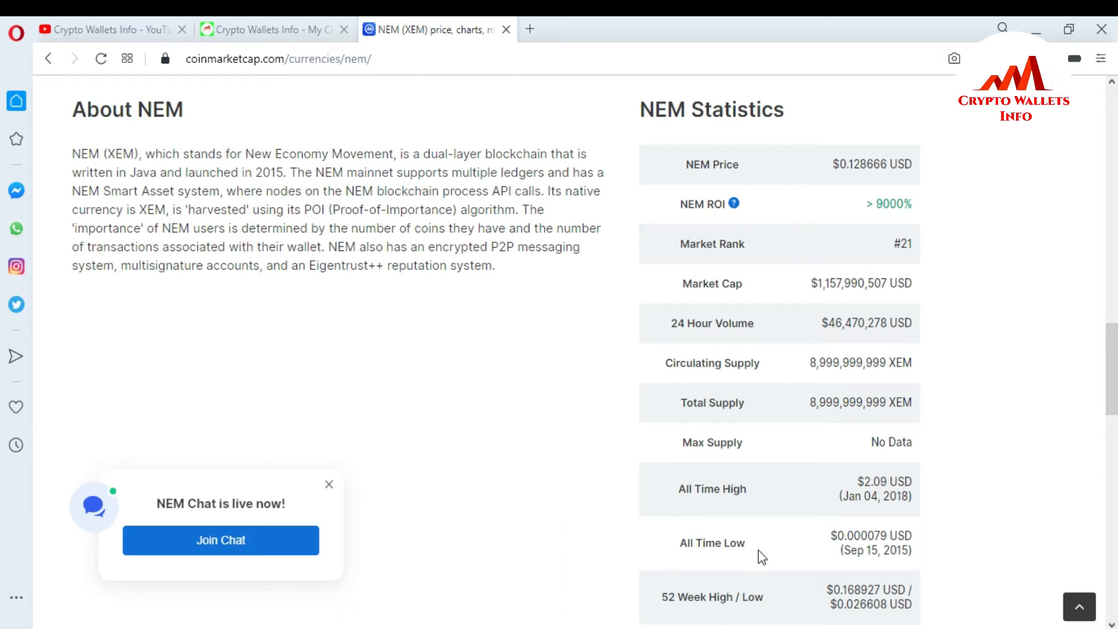
{"action": "mouse_move", "coordinate": [868, 554]}
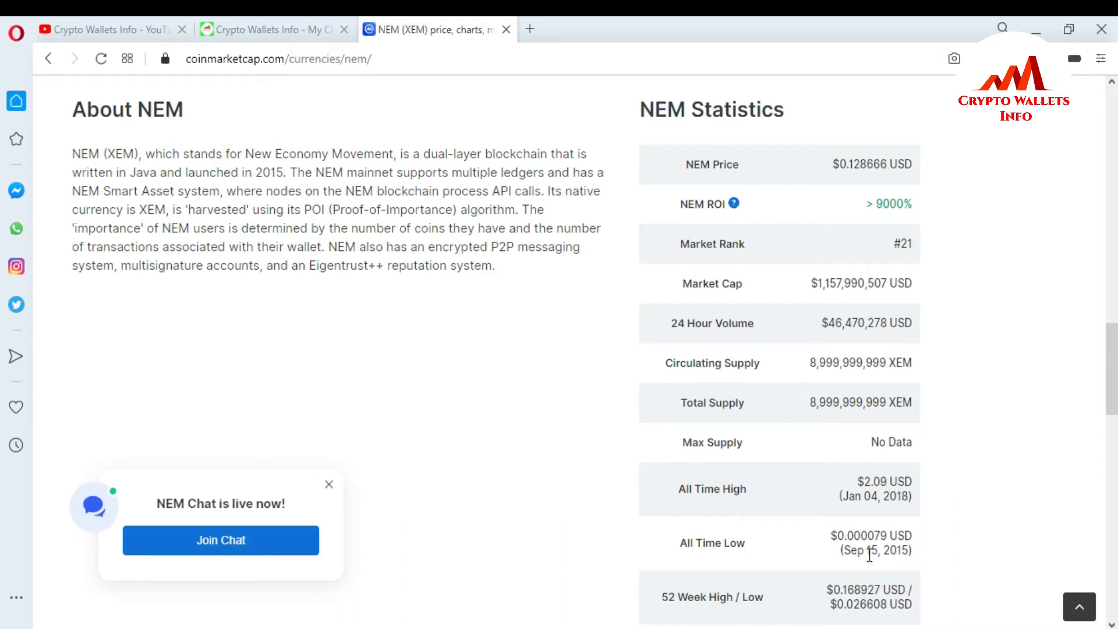
{"action": "scroll", "scroll_direction": "up", "scroll_amount": 3}
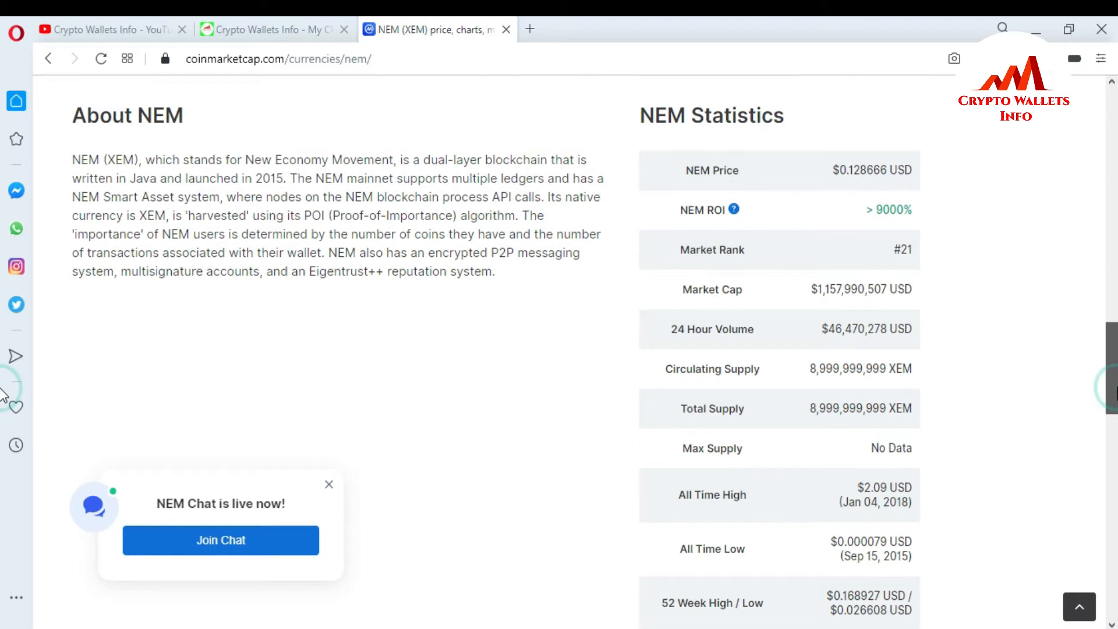
{"action": "scroll", "scroll_direction": "up", "scroll_amount": 3}
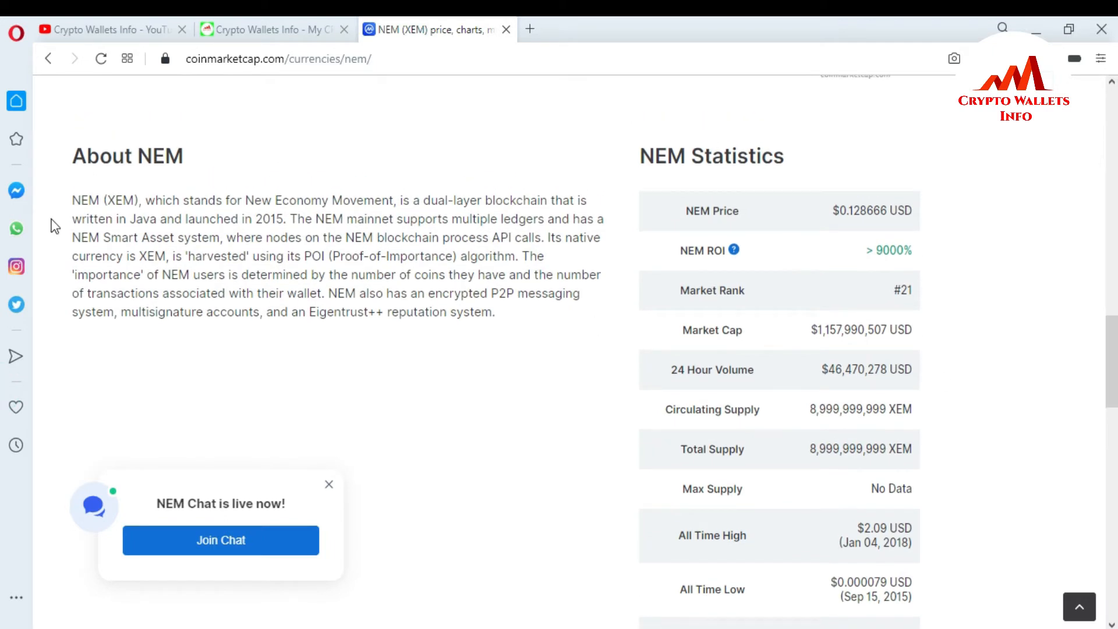
{"action": "left_click_drag", "start_coordinate": [71, 199], "coordinate": [457, 312]}
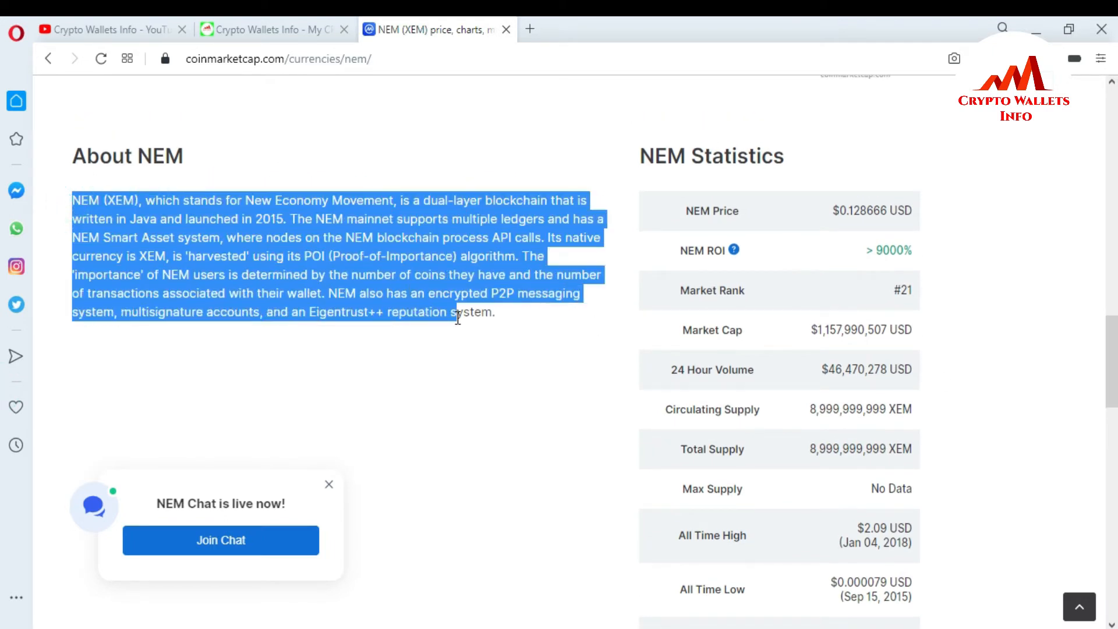
{"action": "scroll", "scroll_direction": "up", "scroll_amount": 3}
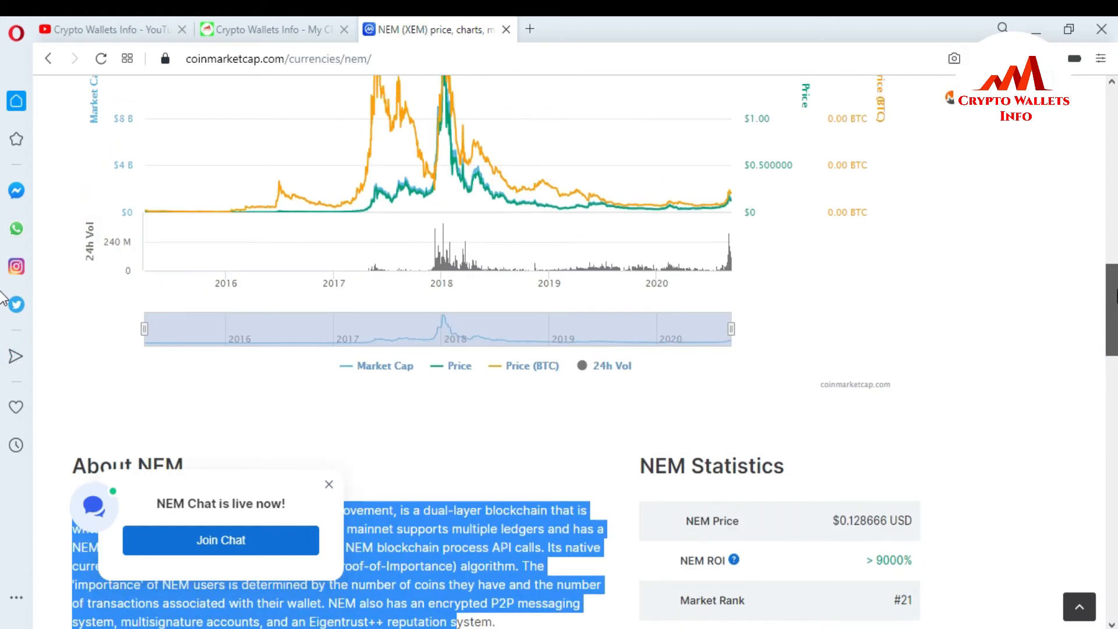
{"action": "scroll", "scroll_direction": "up", "scroll_amount": 3}
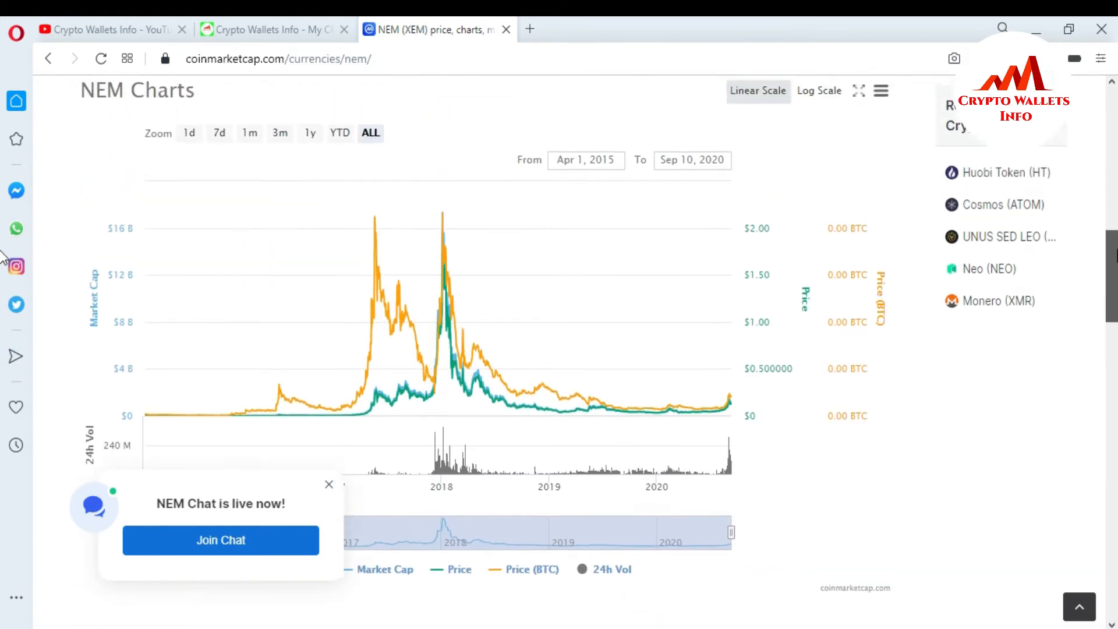
{"action": "scroll", "scroll_direction": "up", "scroll_amount": 3}
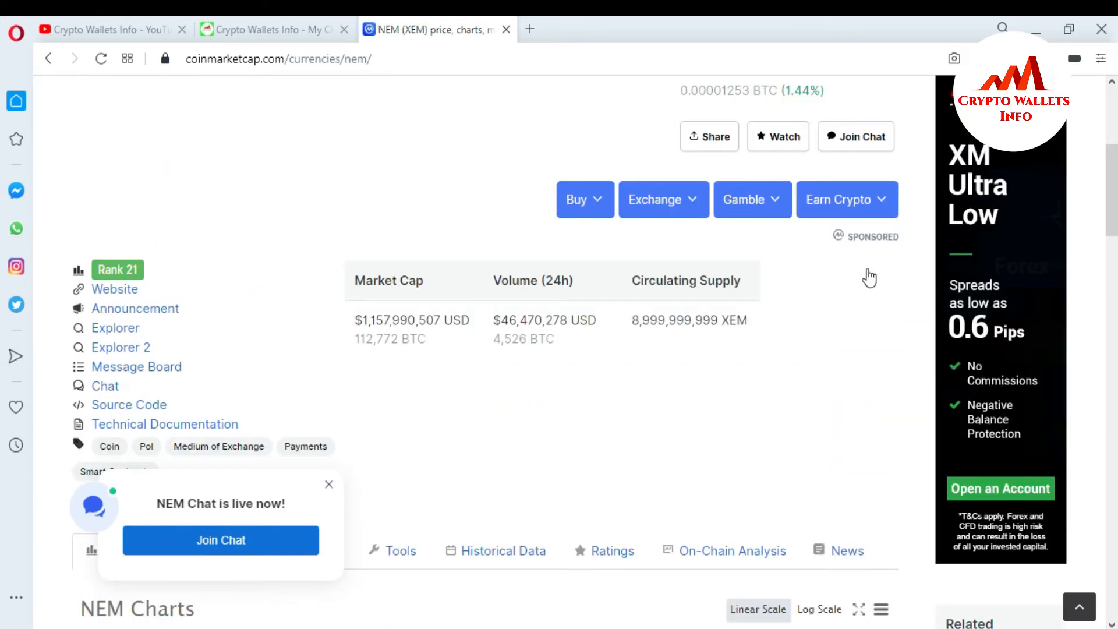
{"action": "mouse_move", "coordinate": [114, 289]}
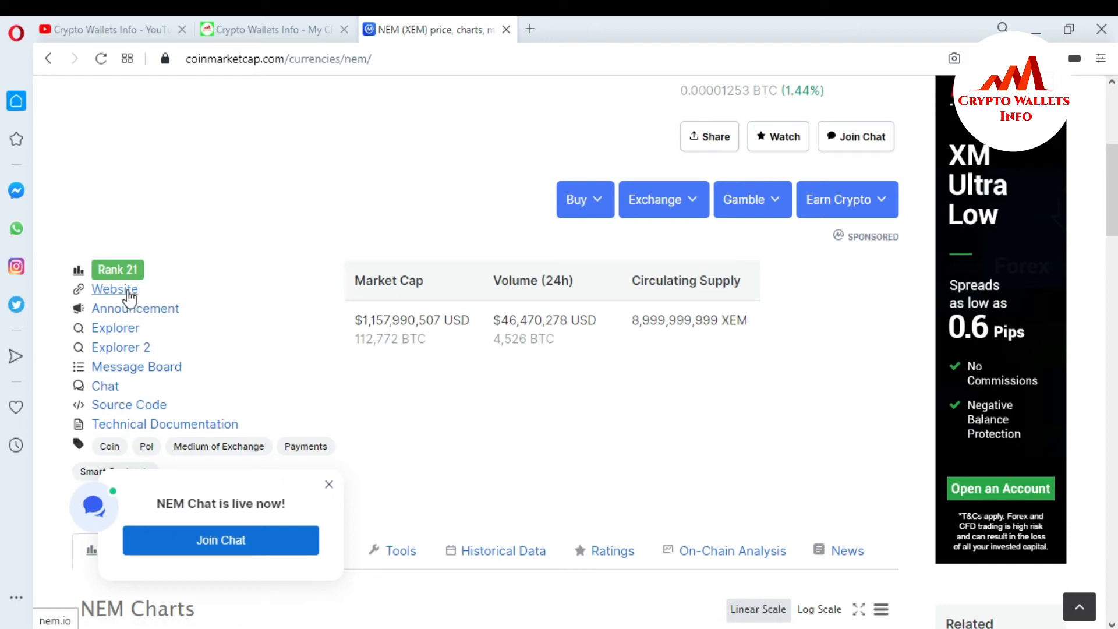
Step: Open NEM's official nem.io website from CoinMarketCap and browse the home page down to the footer
{"action": "left_click", "coordinate": [114, 289]}
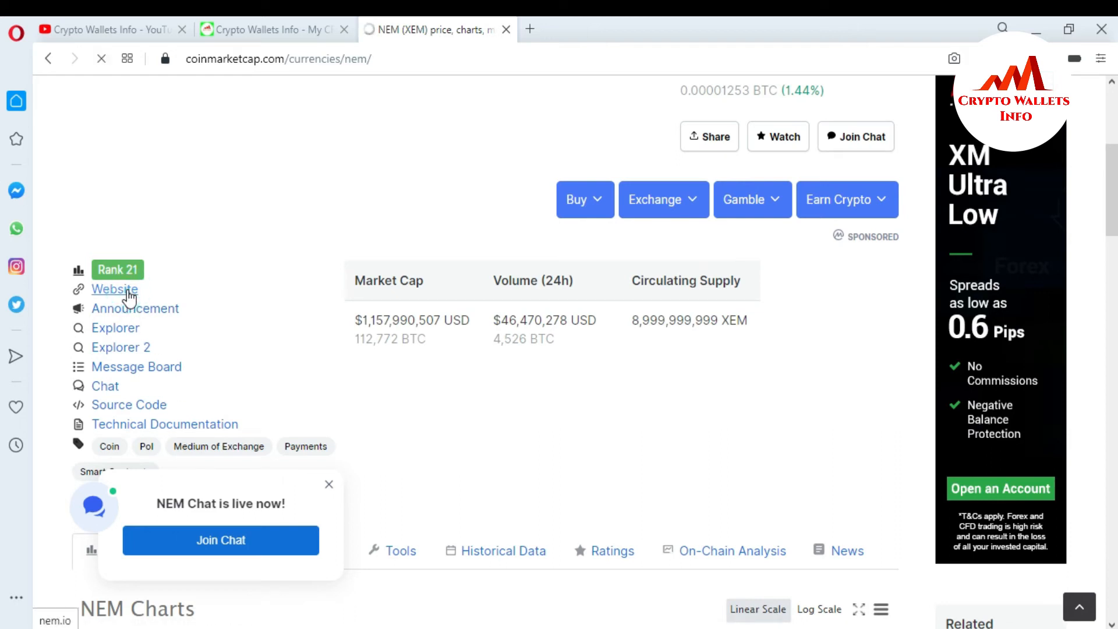
{"action": "left_click", "coordinate": [114, 290]}
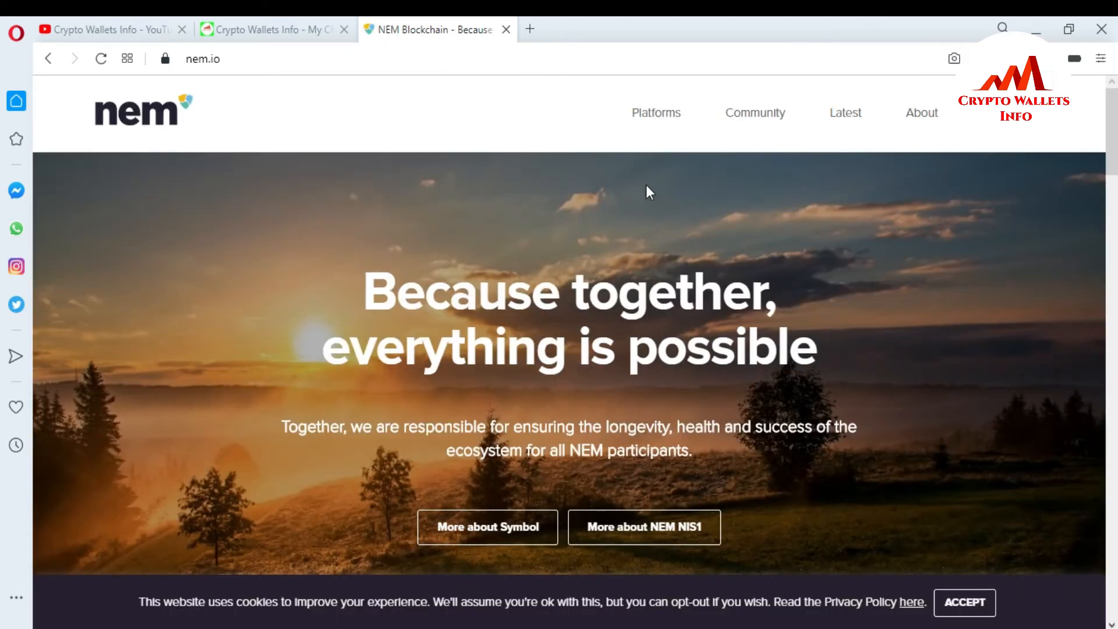
{"action": "mouse_move", "coordinate": [227, 97]}
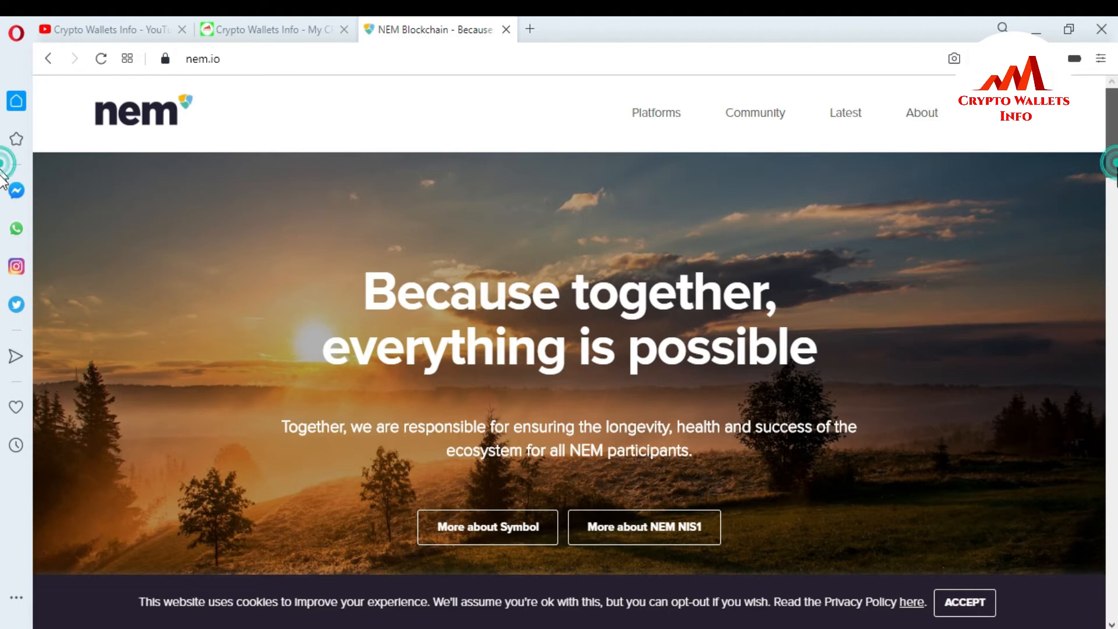
{"action": "scroll", "scroll_direction": "down", "scroll_amount": 3}
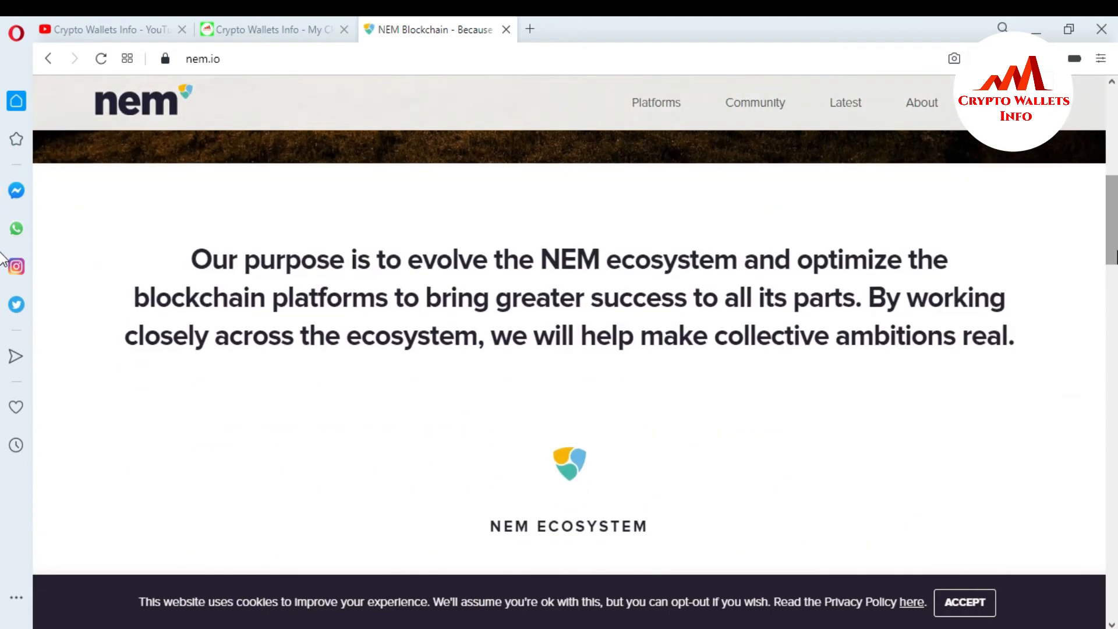
{"action": "scroll", "scroll_direction": "down", "scroll_amount": 3}
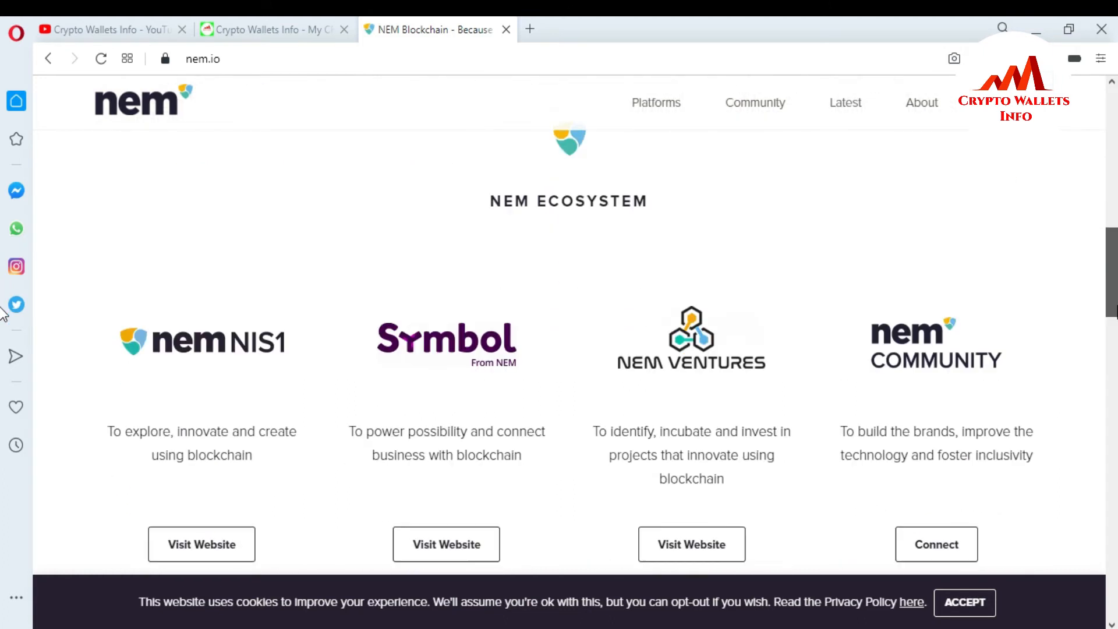
{"action": "scroll", "scroll_direction": "down", "scroll_amount": 3}
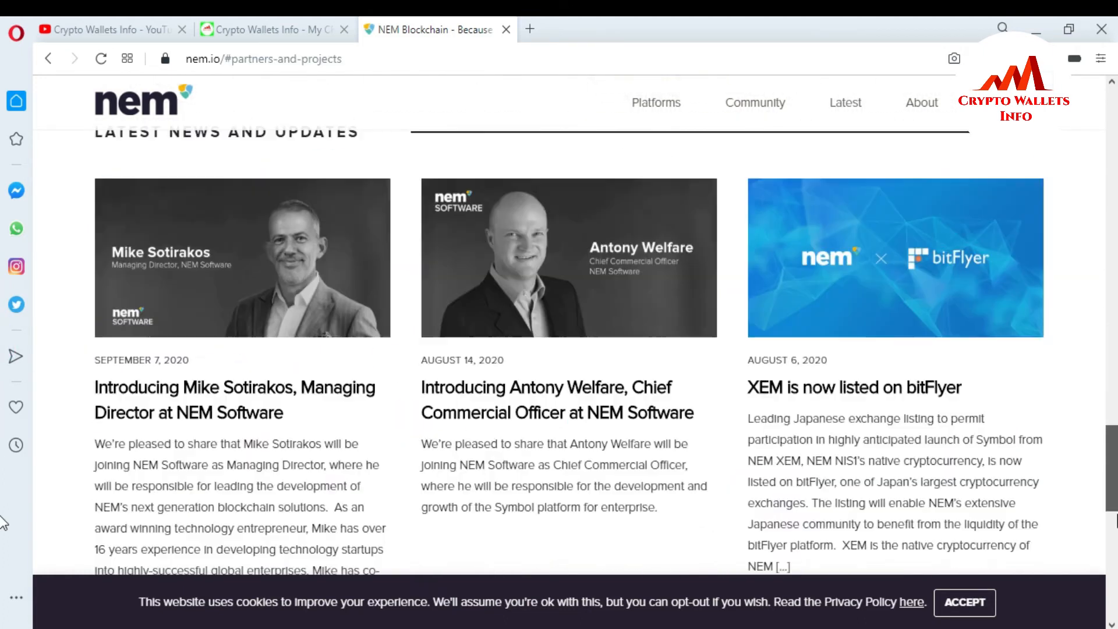
{"action": "scroll", "scroll_direction": "down", "scroll_amount": 3}
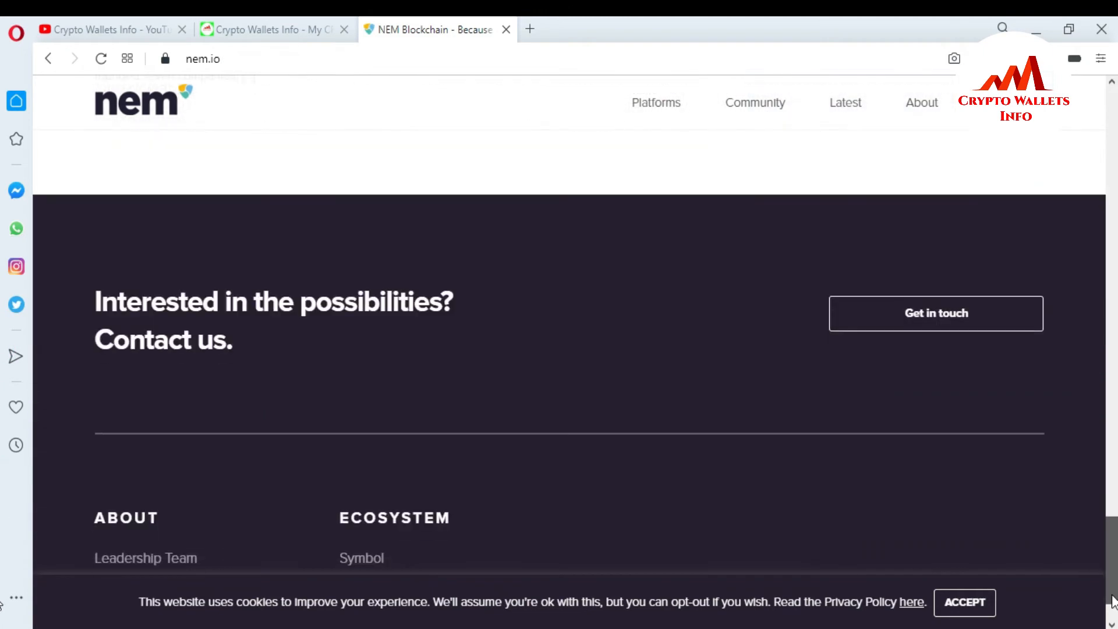
{"action": "scroll", "scroll_direction": "up", "scroll_amount": 3}
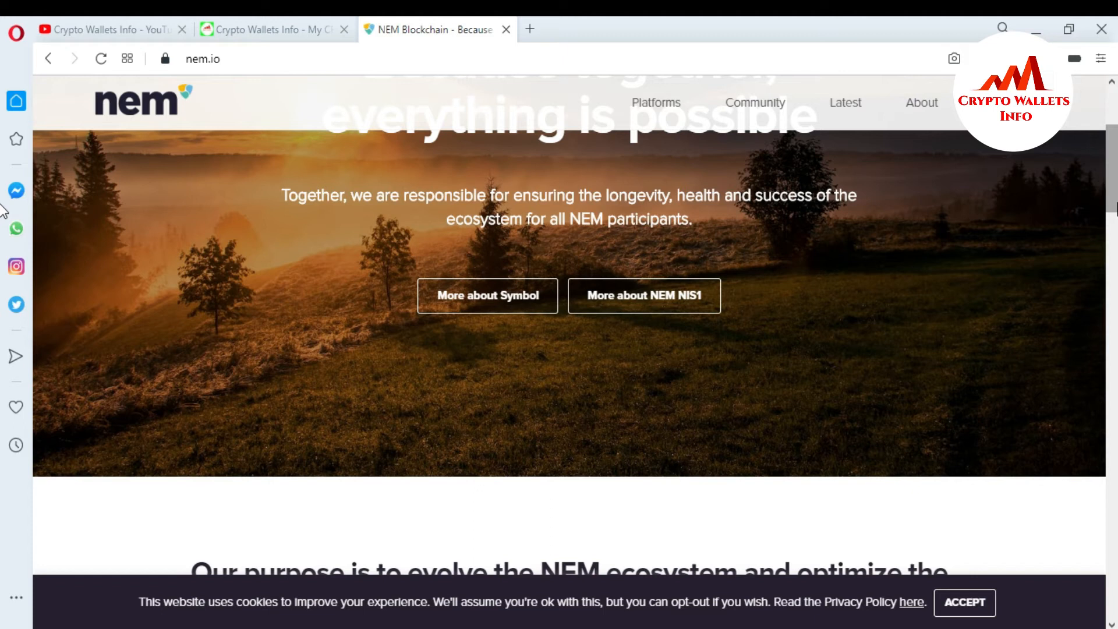
{"action": "mouse_move", "coordinate": [702, 108]}
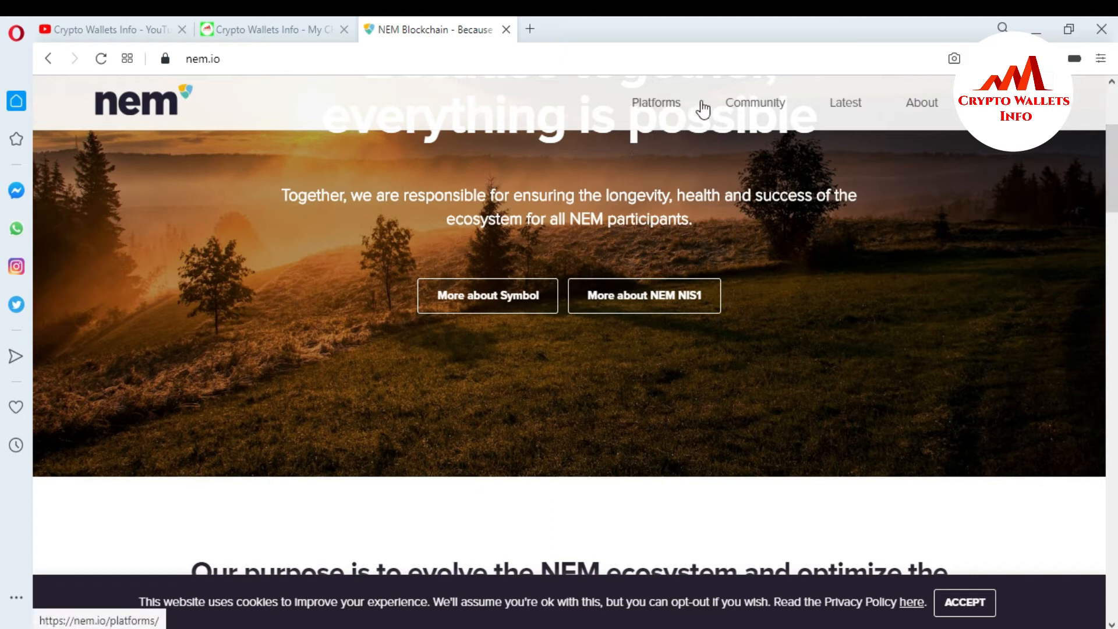
Step: Go to the nem.io Platforms page showing the NEM NIS1 and Symbol overviews
{"action": "left_click", "coordinate": [656, 103]}
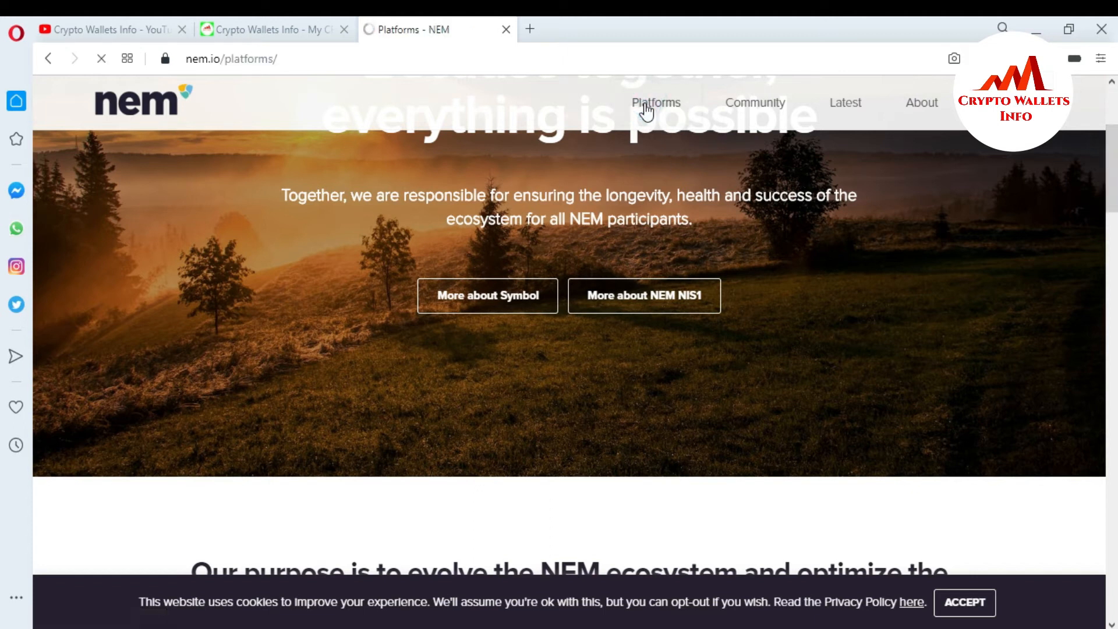
{"action": "scroll", "scroll_direction": "down", "scroll_amount": 3}
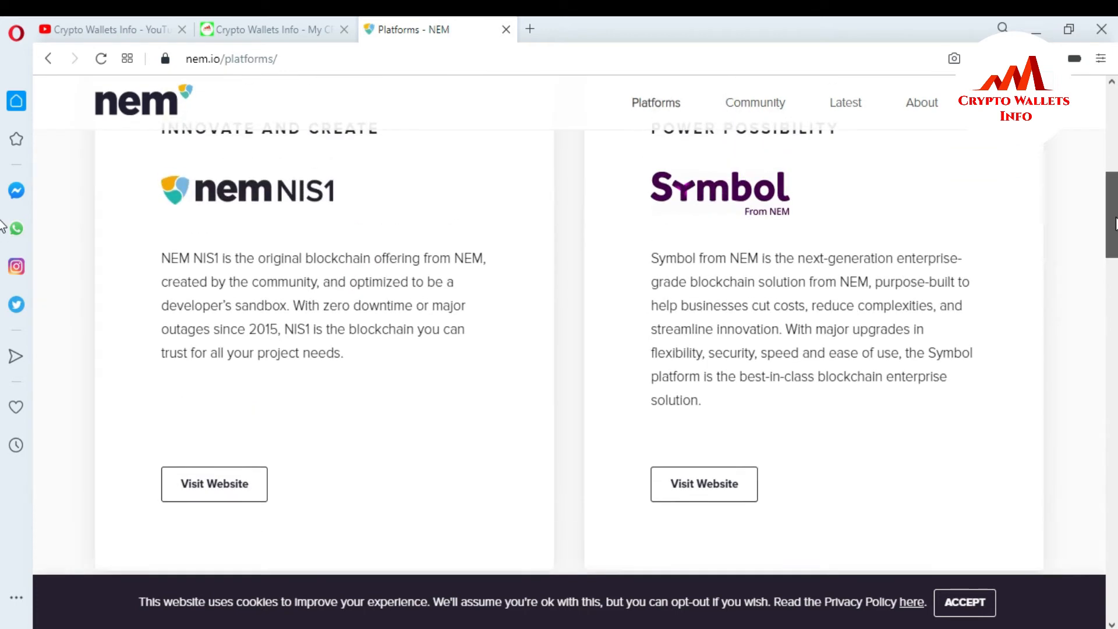
{"action": "scroll", "scroll_direction": "up", "scroll_amount": 3}
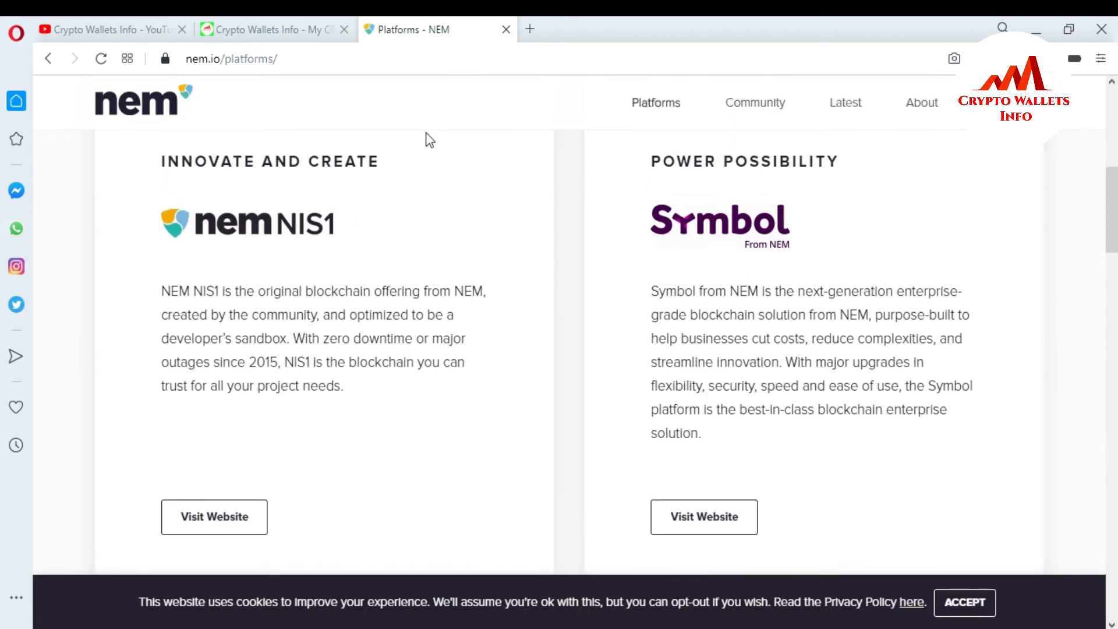
{"action": "mouse_move", "coordinate": [214, 517]}
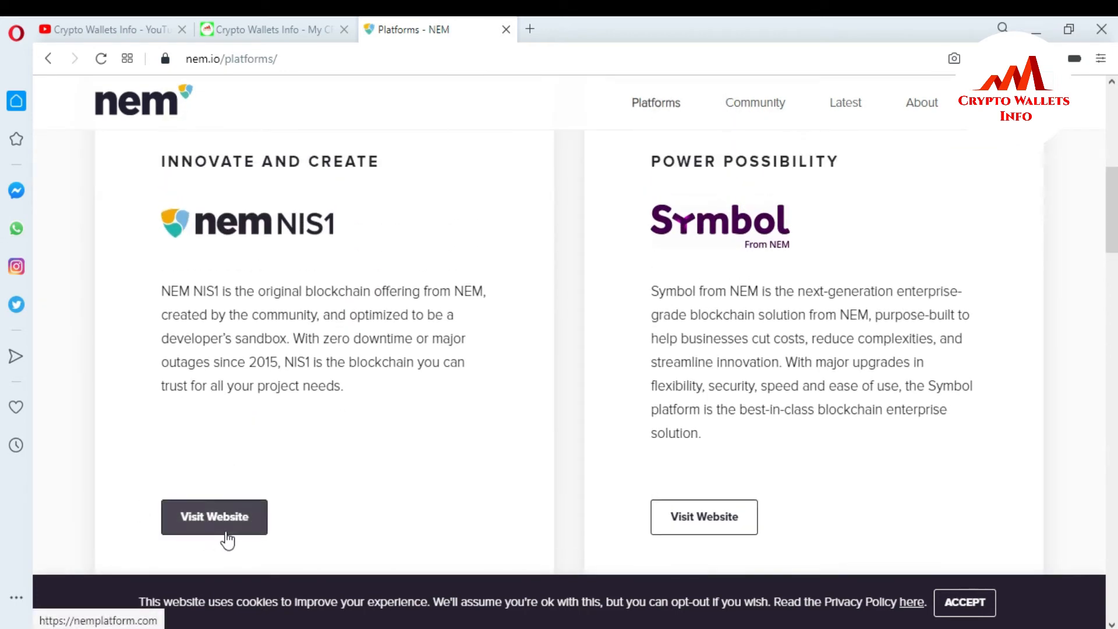
Step: Open the NIS1 site nemplatform.com and scroll to the footer with the Download links
{"action": "left_click", "coordinate": [214, 516]}
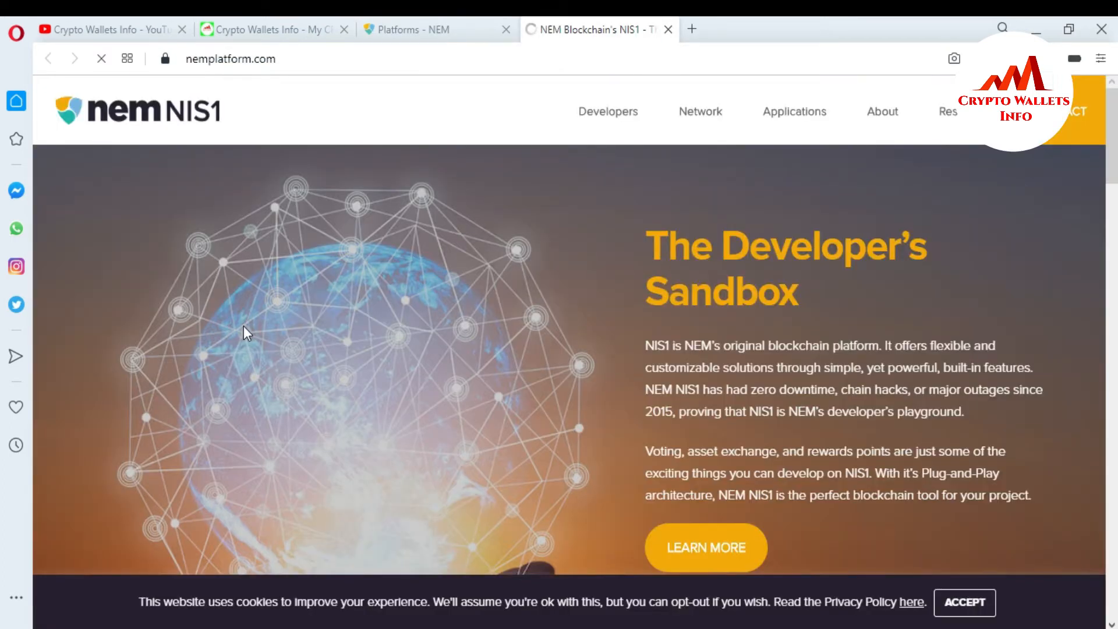
{"action": "mouse_move", "coordinate": [277, 81]}
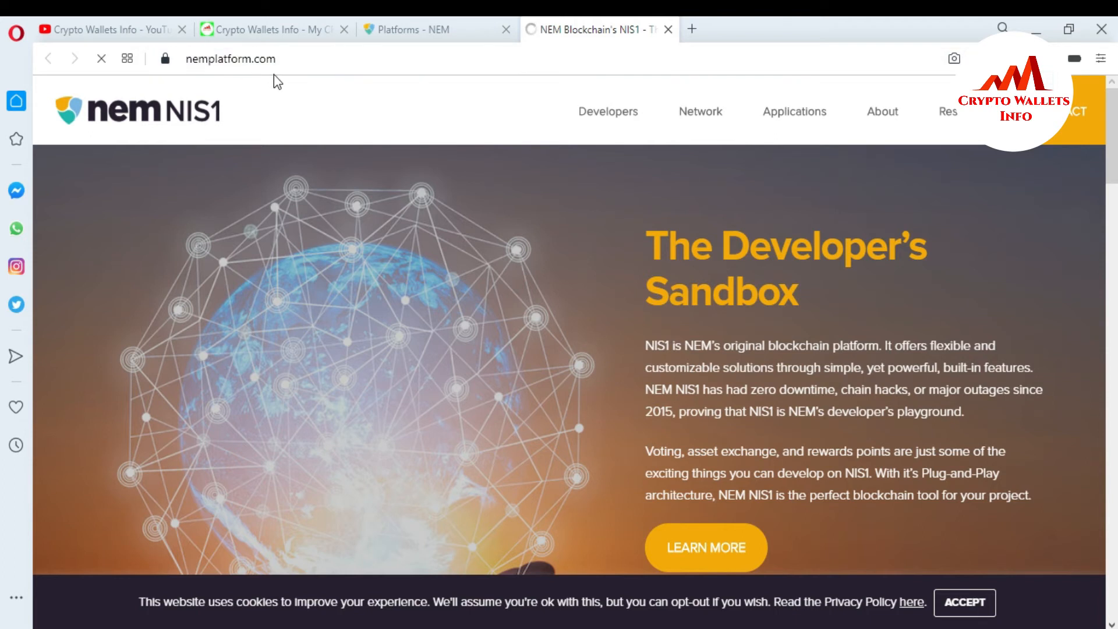
{"action": "scroll", "scroll_direction": "down", "scroll_amount": 3}
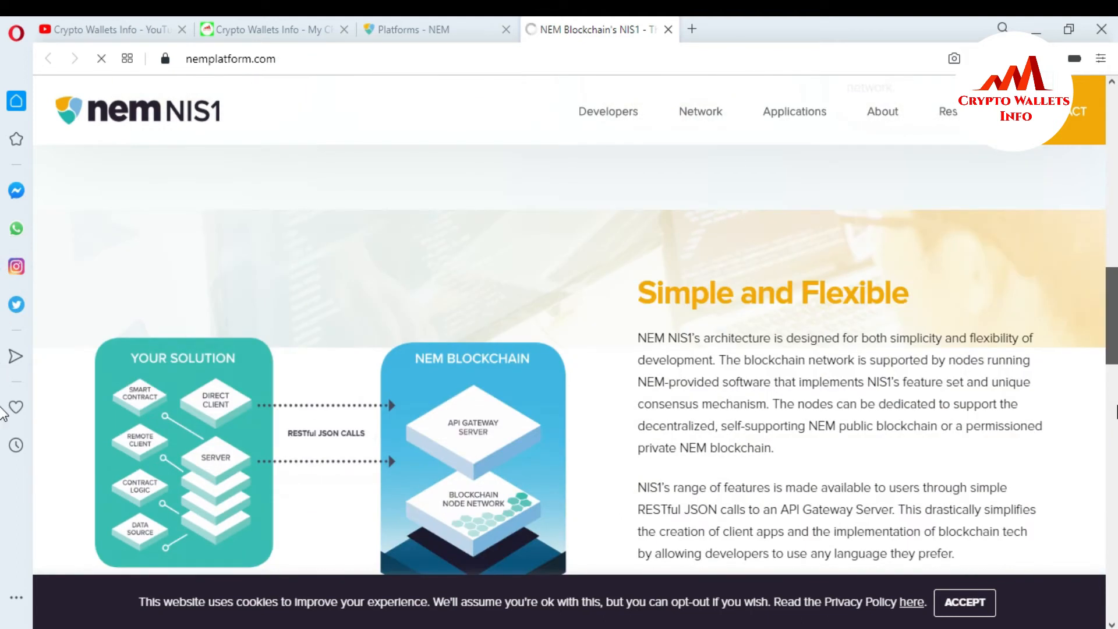
{"action": "scroll", "scroll_direction": "down", "scroll_amount": 3}
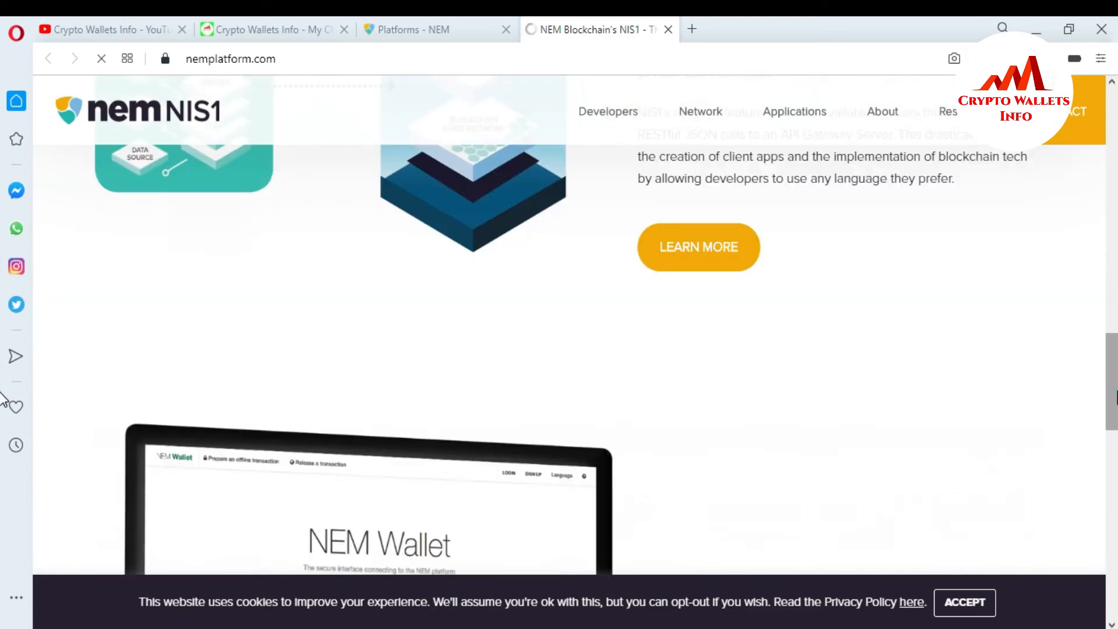
{"action": "scroll", "scroll_direction": "down", "scroll_amount": 3}
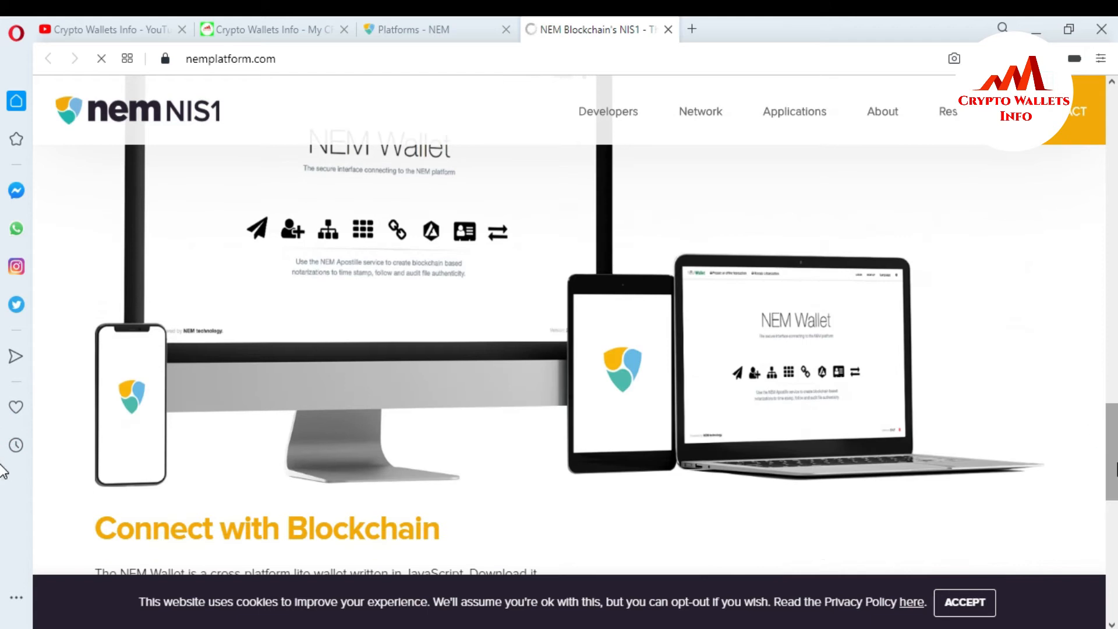
{"action": "scroll", "scroll_direction": "down", "scroll_amount": 3}
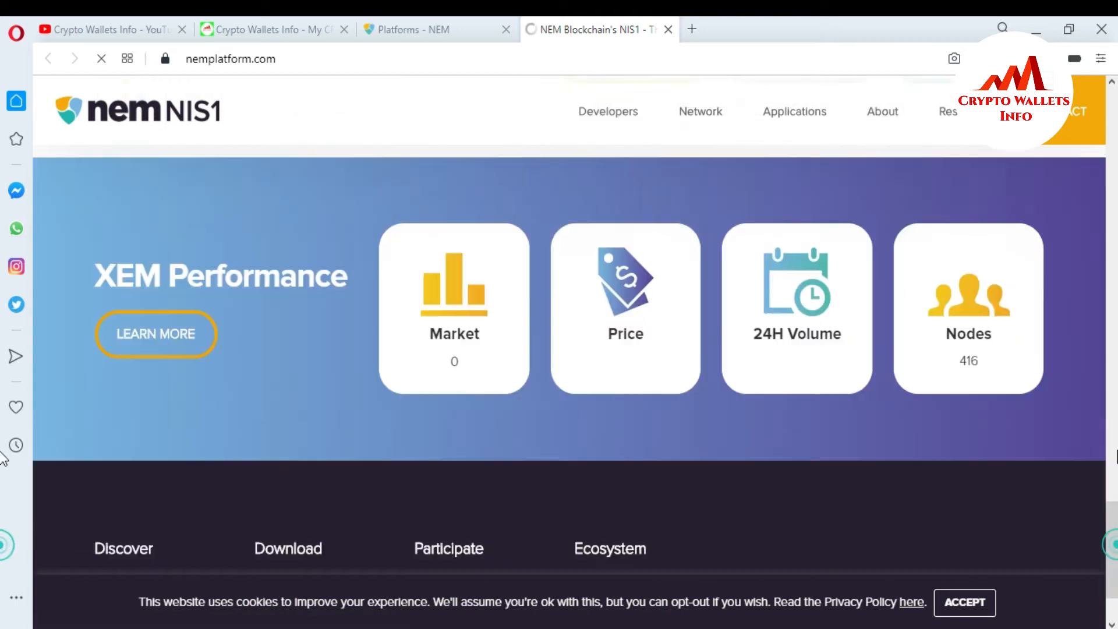
{"action": "scroll", "scroll_direction": "down", "scroll_amount": 3}
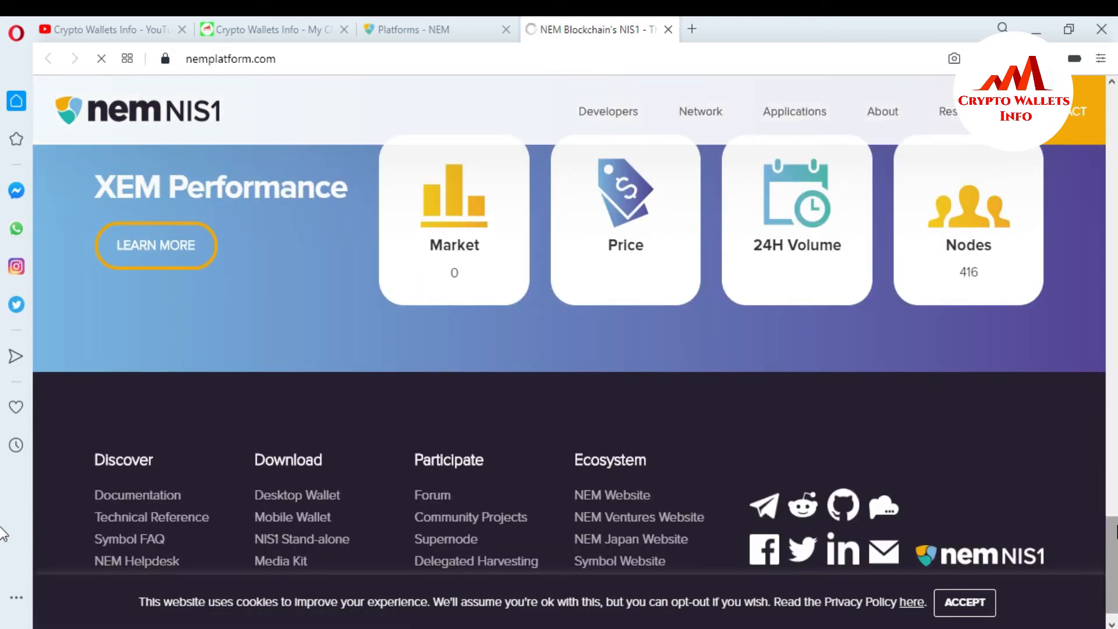
{"action": "scroll", "scroll_direction": "down", "scroll_amount": 3}
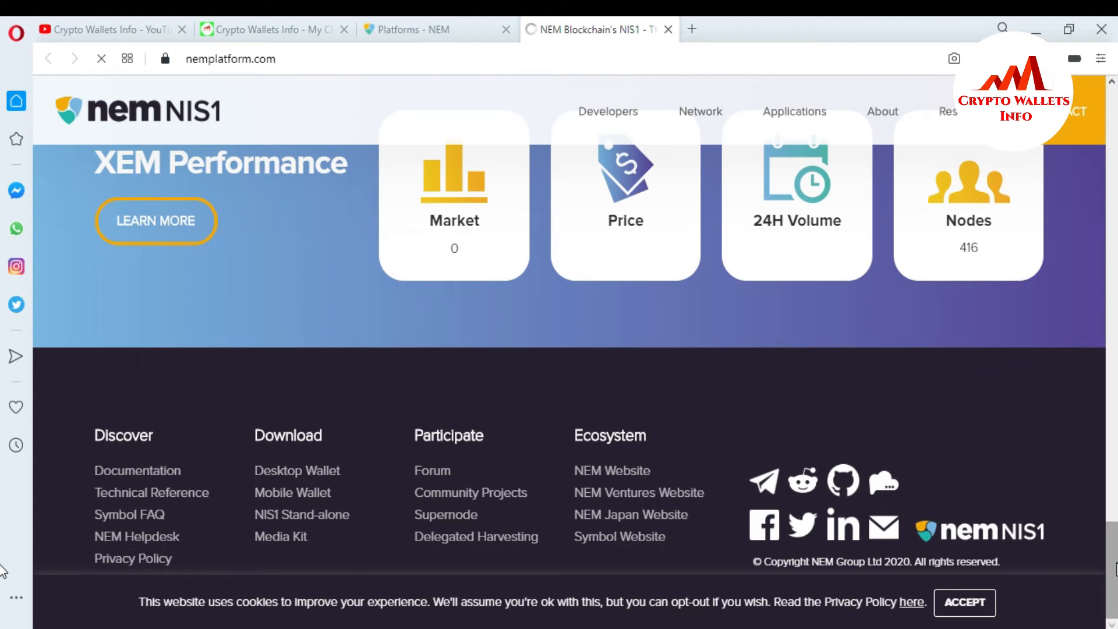
{"action": "mouse_move", "coordinate": [210, 440]}
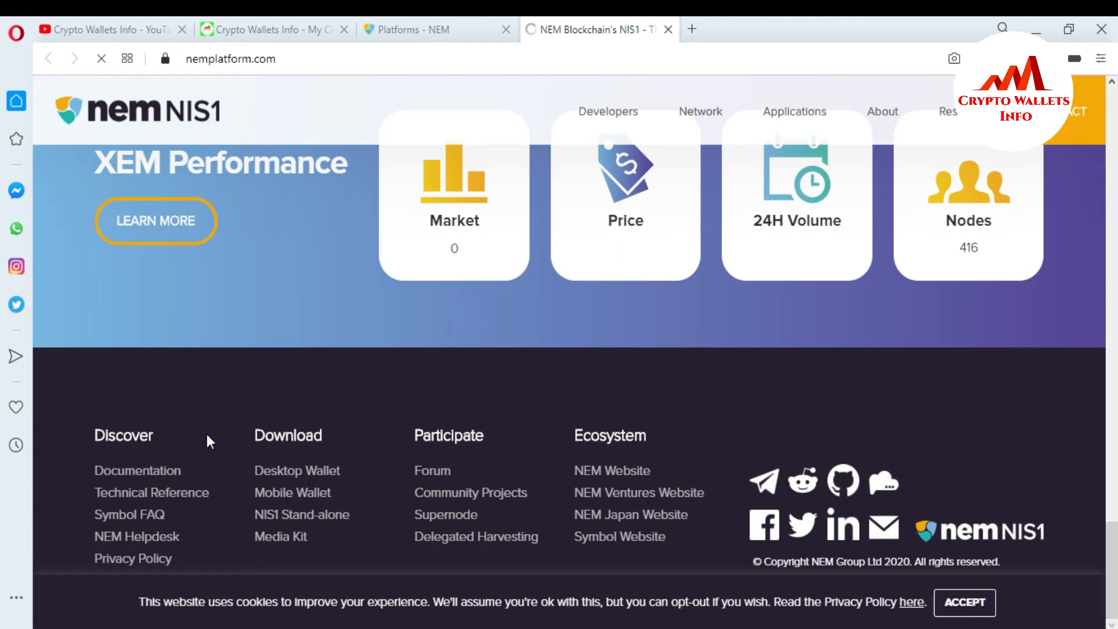
{"action": "mouse_move", "coordinate": [297, 469]}
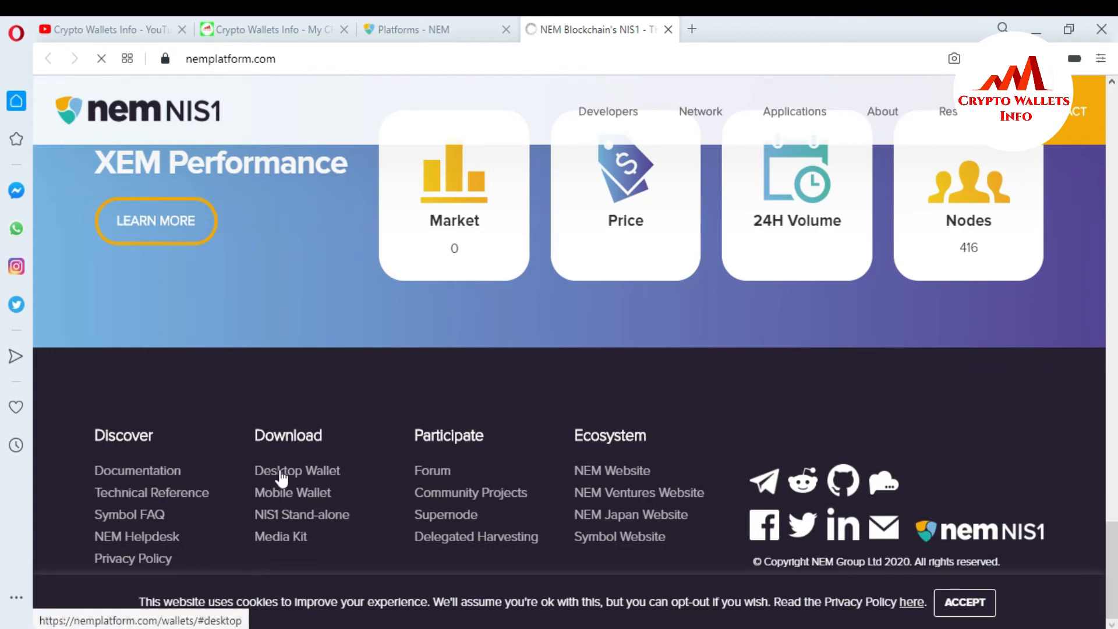
{"action": "mouse_move", "coordinate": [320, 476]}
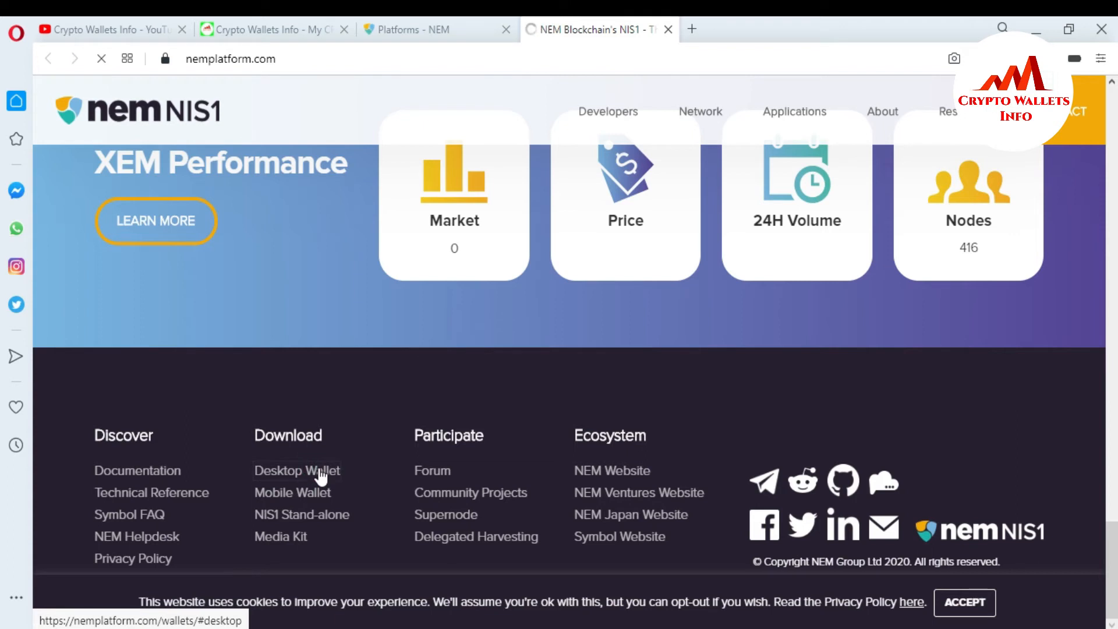
Step: Open the Desktop Wallet page and scroll to the Desktop Client download options
{"action": "left_click", "coordinate": [297, 469]}
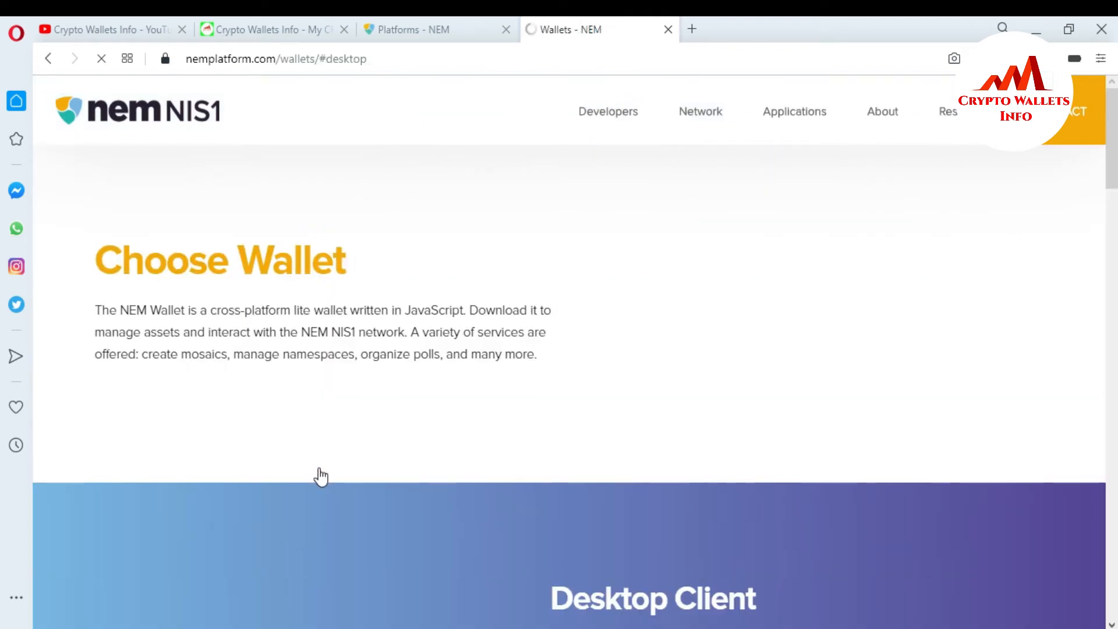
{"action": "scroll", "scroll_direction": "down", "scroll_amount": 3}
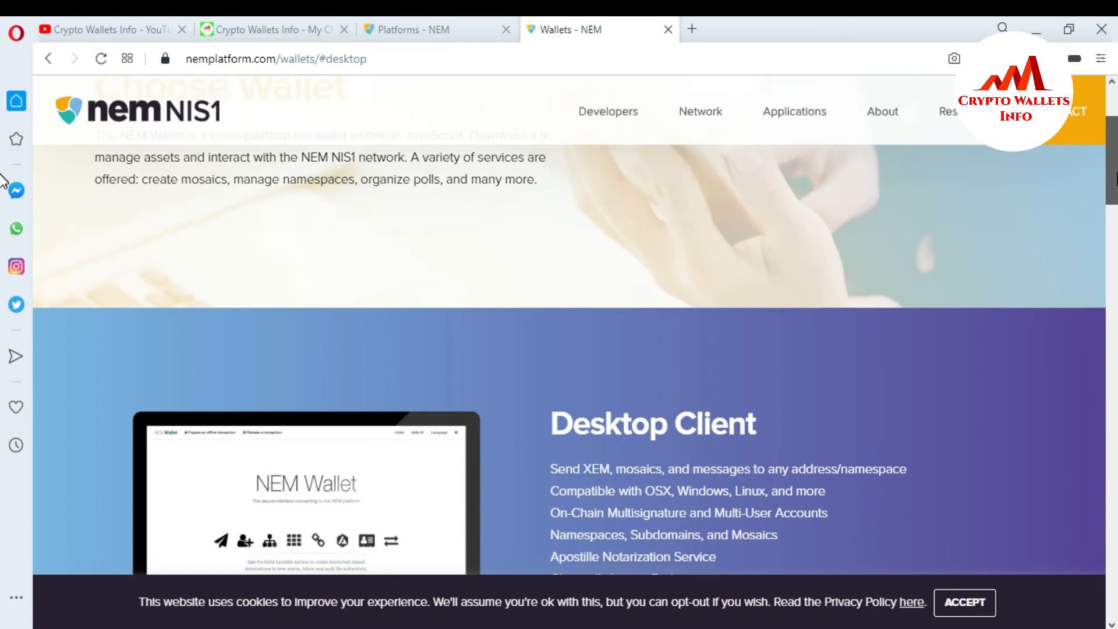
{"action": "scroll", "scroll_direction": "down", "scroll_amount": 3}
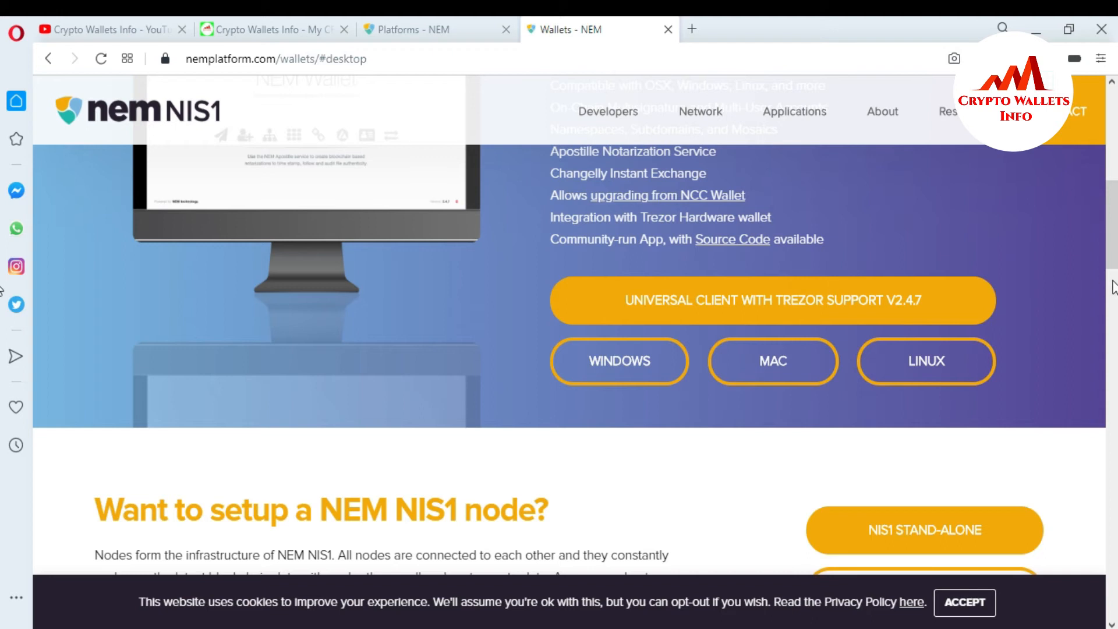
{"action": "mouse_move", "coordinate": [1111, 292]}
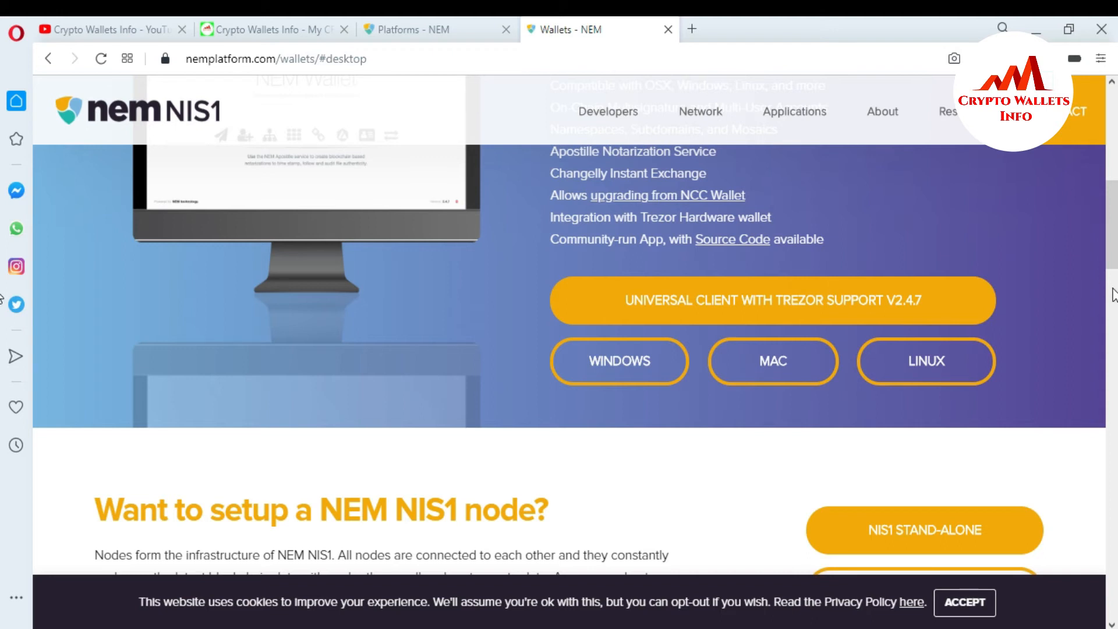
{"action": "mouse_move", "coordinate": [1064, 356]}
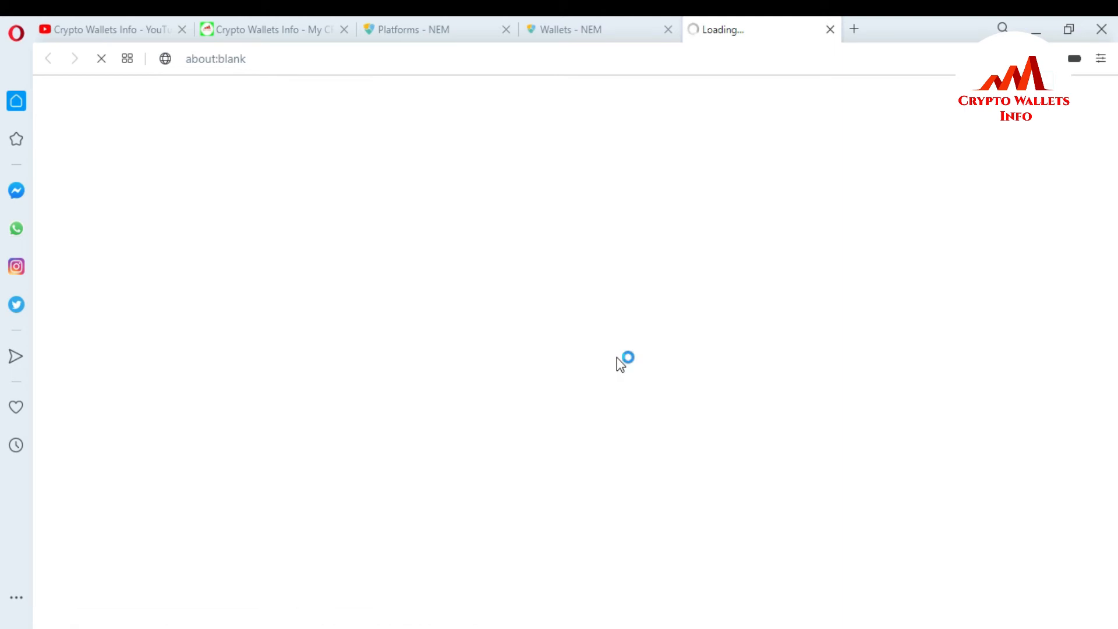
Step: Download NanoWallet-2.3.2-win64.zip for Windows and open it from the downloads panel
{"action": "left_click", "coordinate": [618, 361]}
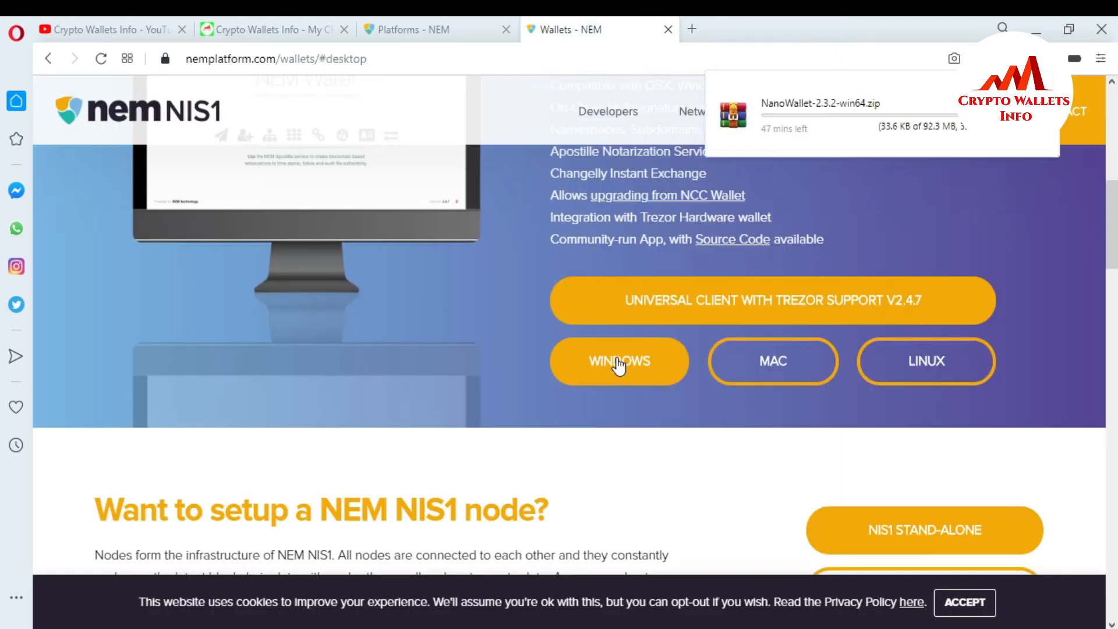
{"action": "mouse_move", "coordinate": [793, 127]}
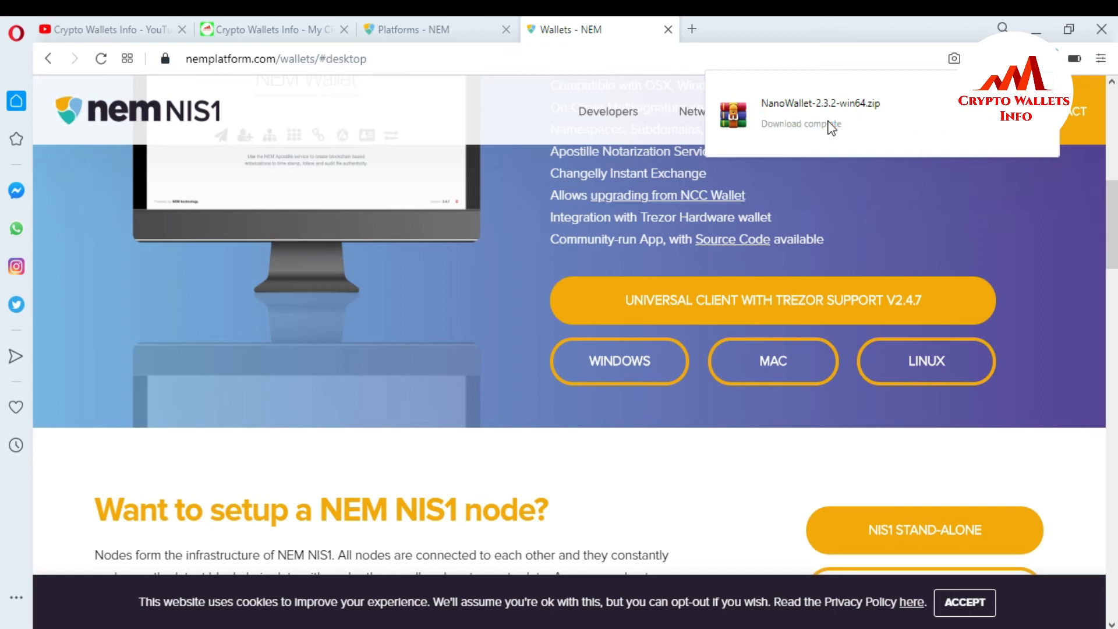
{"action": "mouse_move", "coordinate": [931, 124]}
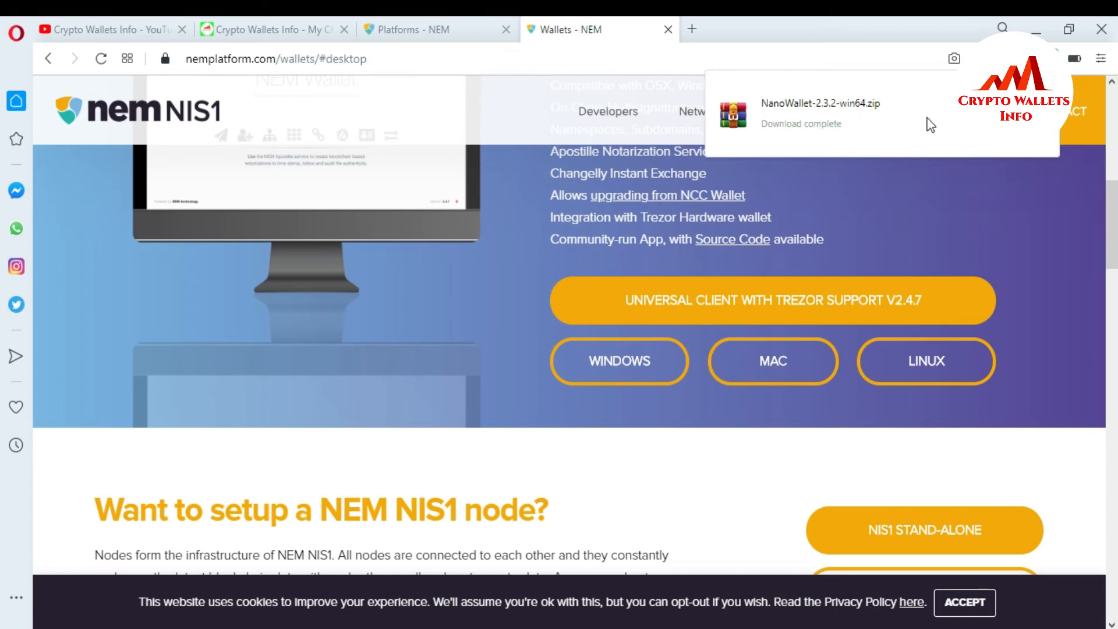
{"action": "mouse_move", "coordinate": [831, 102]}
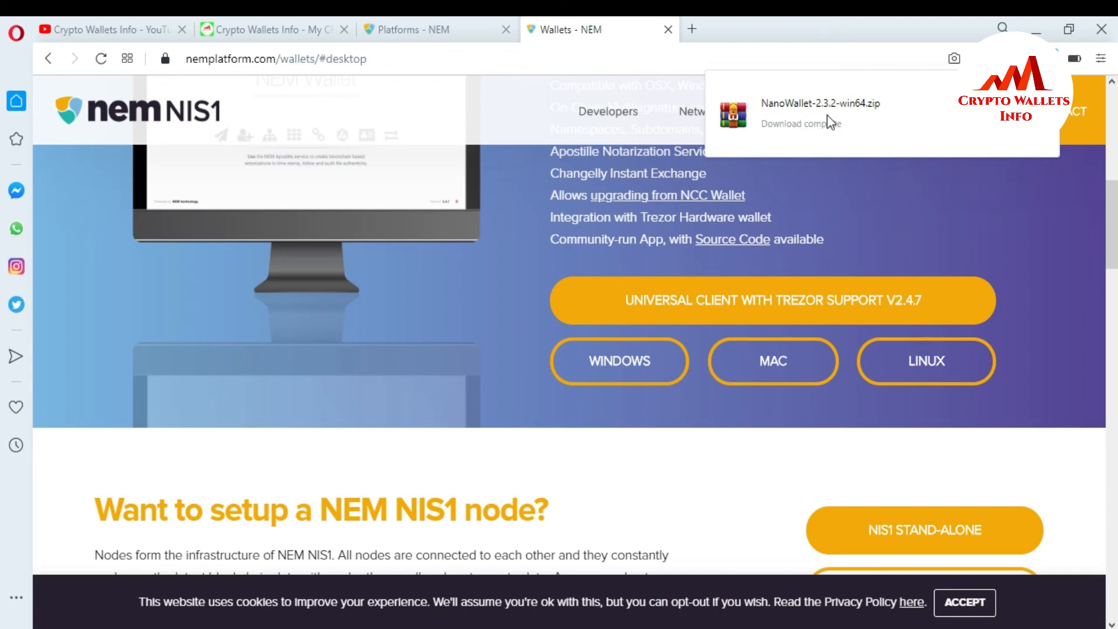
{"action": "mouse_move", "coordinate": [842, 120]}
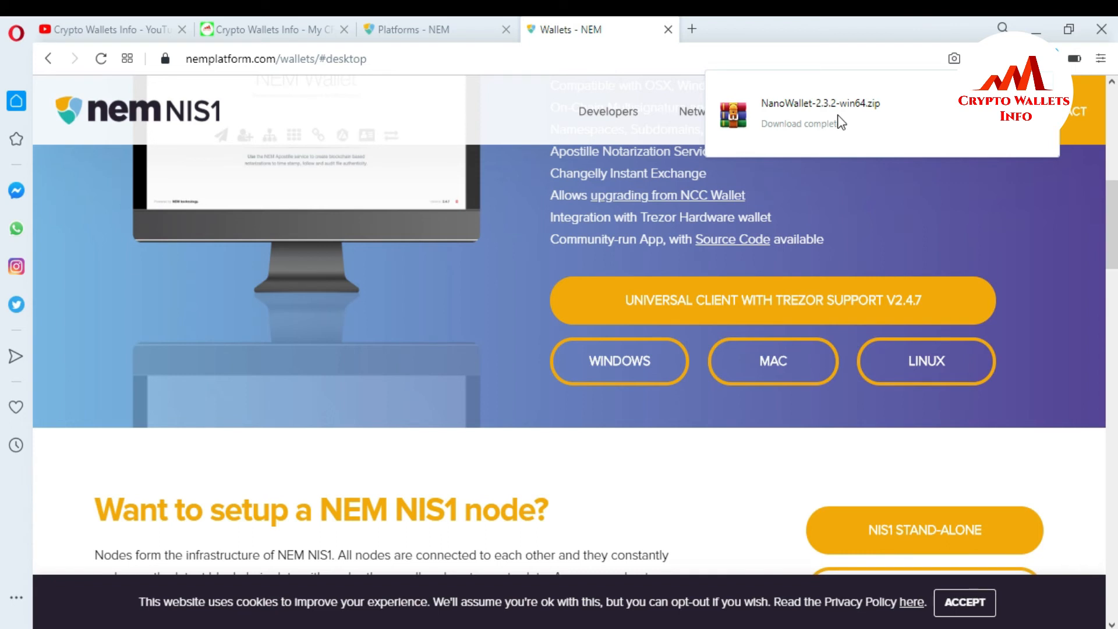
{"action": "mouse_move", "coordinate": [826, 118]}
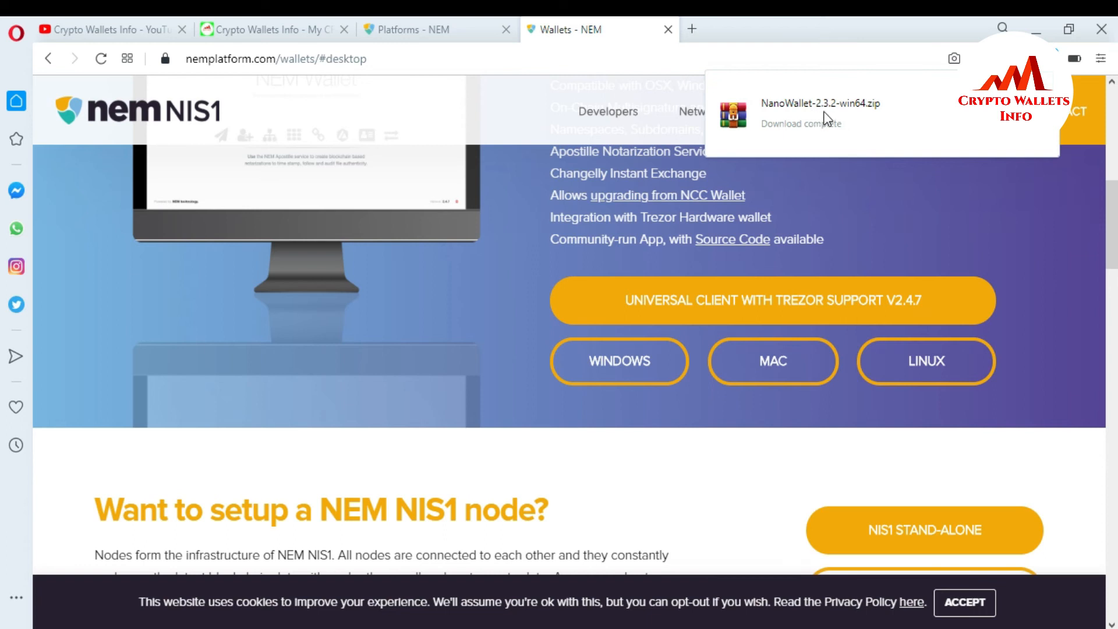
{"action": "left_click", "coordinate": [793, 112]}
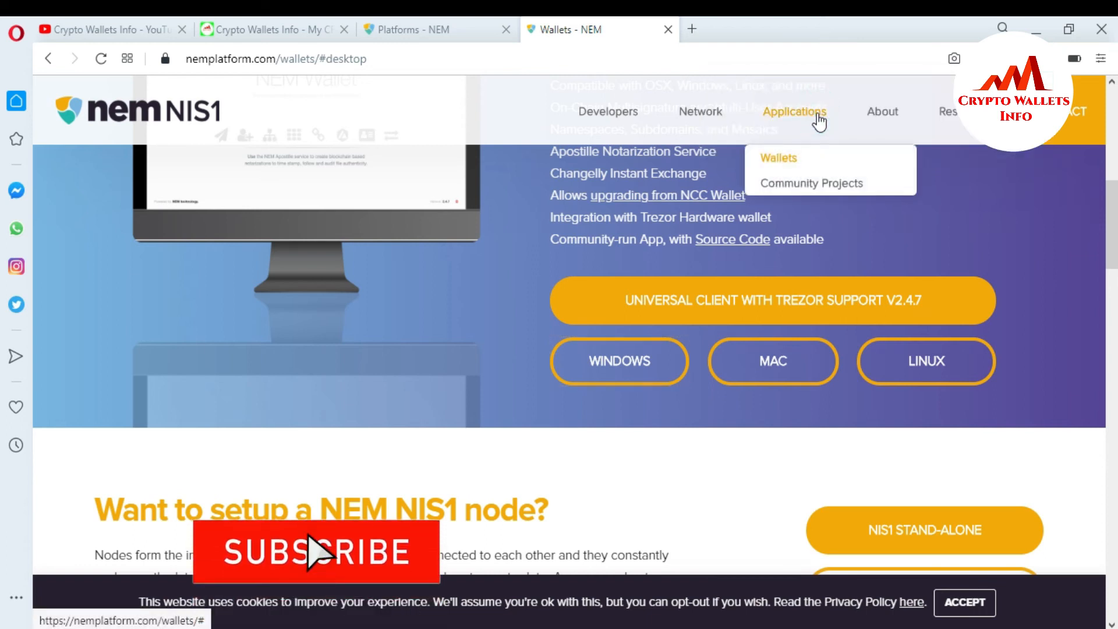
{"action": "mouse_move", "coordinate": [973, 164]}
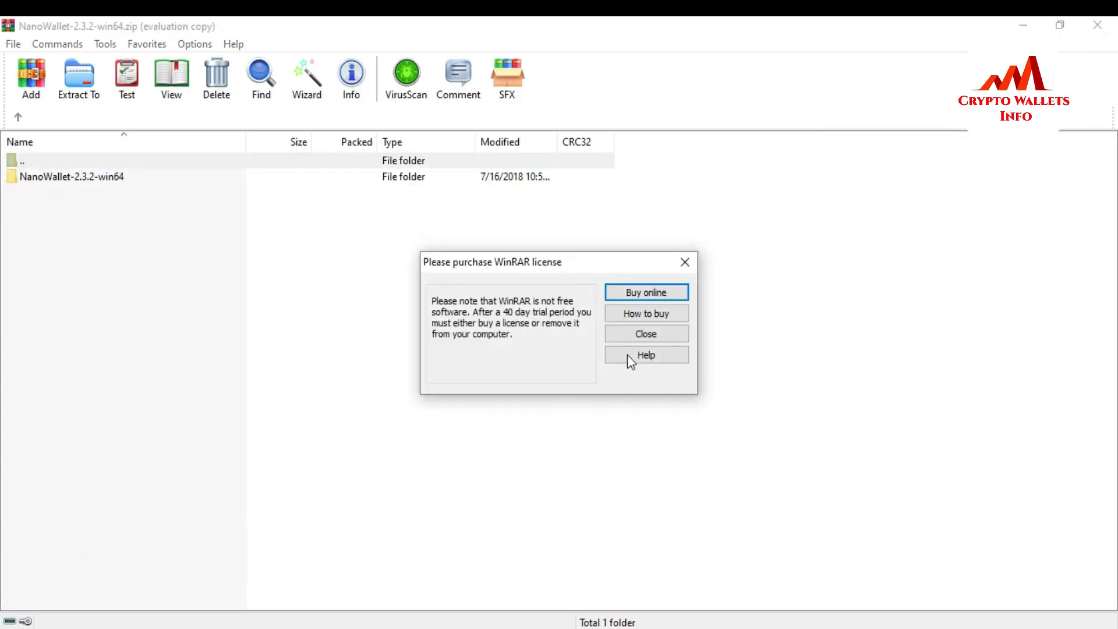
Step: In WinRAR, open the NanoWallet-2.3.2-win64 folder and launch NanoWallet.exe, then return to the Crypto Wallets Info tab
{"action": "left_click", "coordinate": [643, 333]}
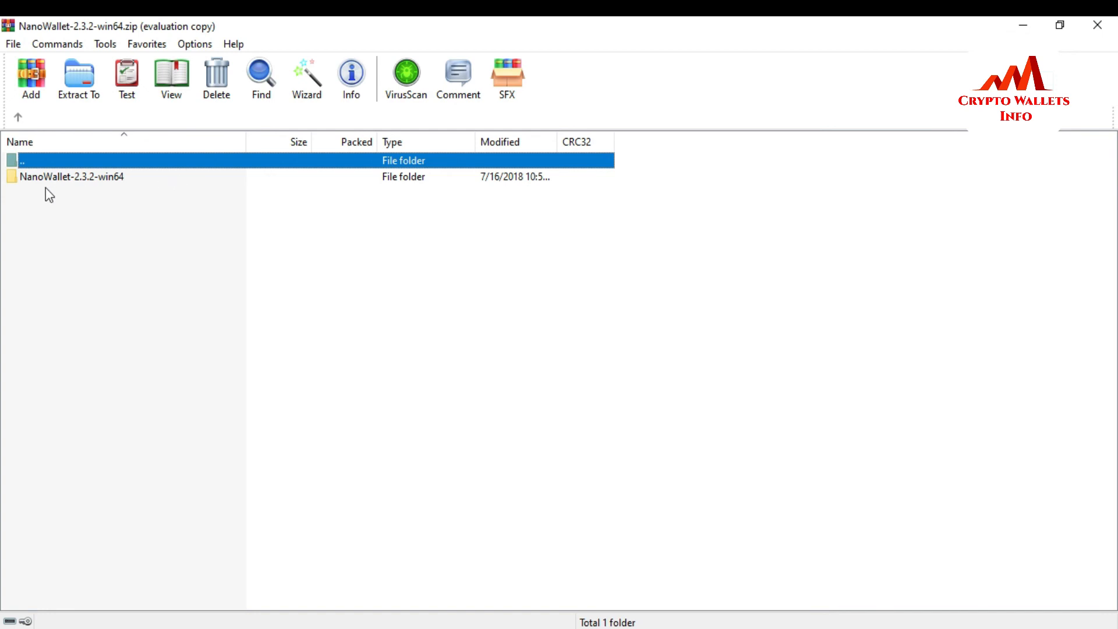
{"action": "double_click", "coordinate": [72, 176]}
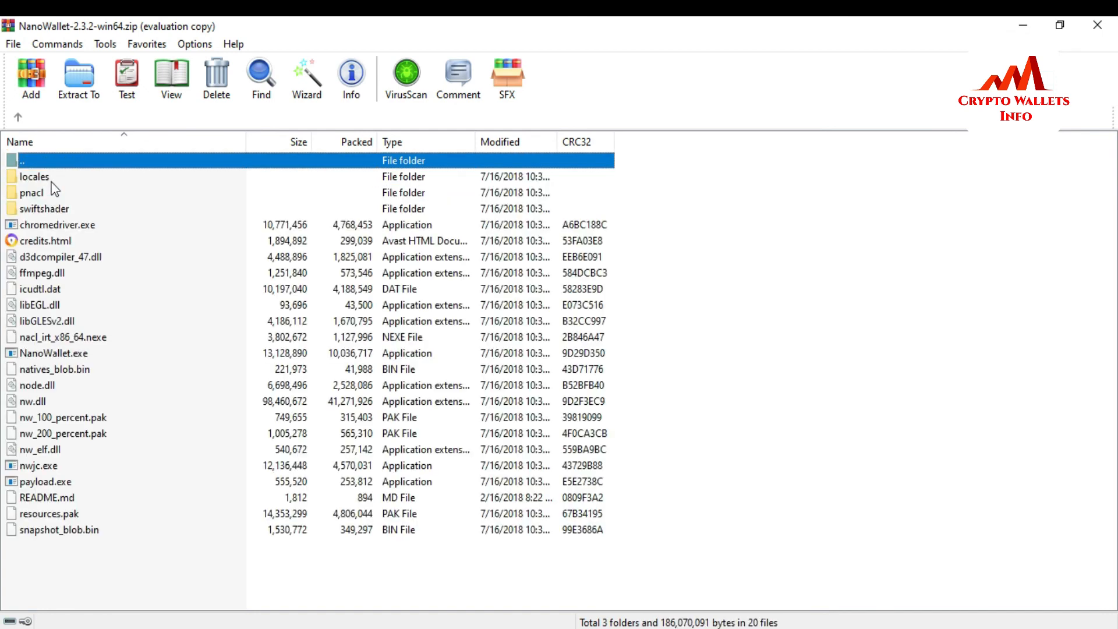
{"action": "mouse_move", "coordinate": [50, 360]}
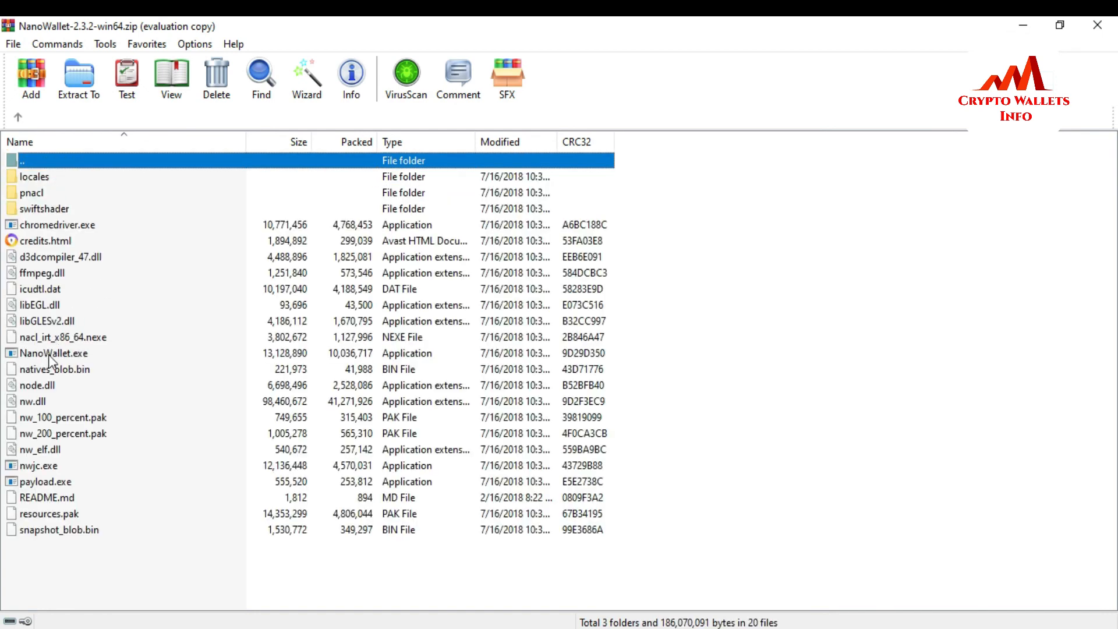
{"action": "left_click", "coordinate": [78, 76]}
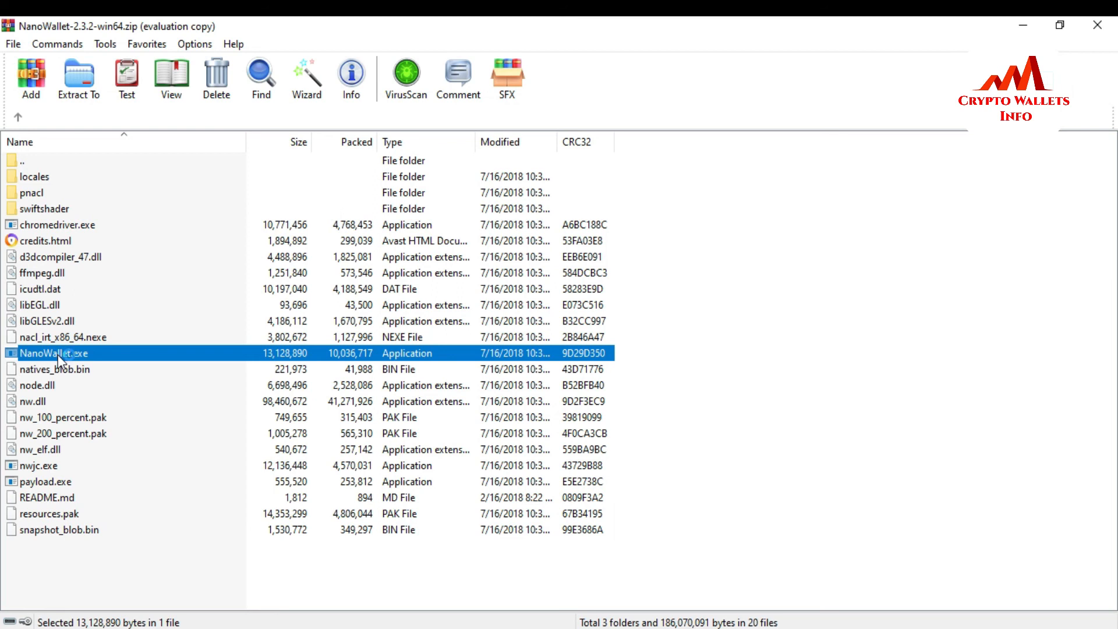
{"action": "double_click", "coordinate": [52, 353]}
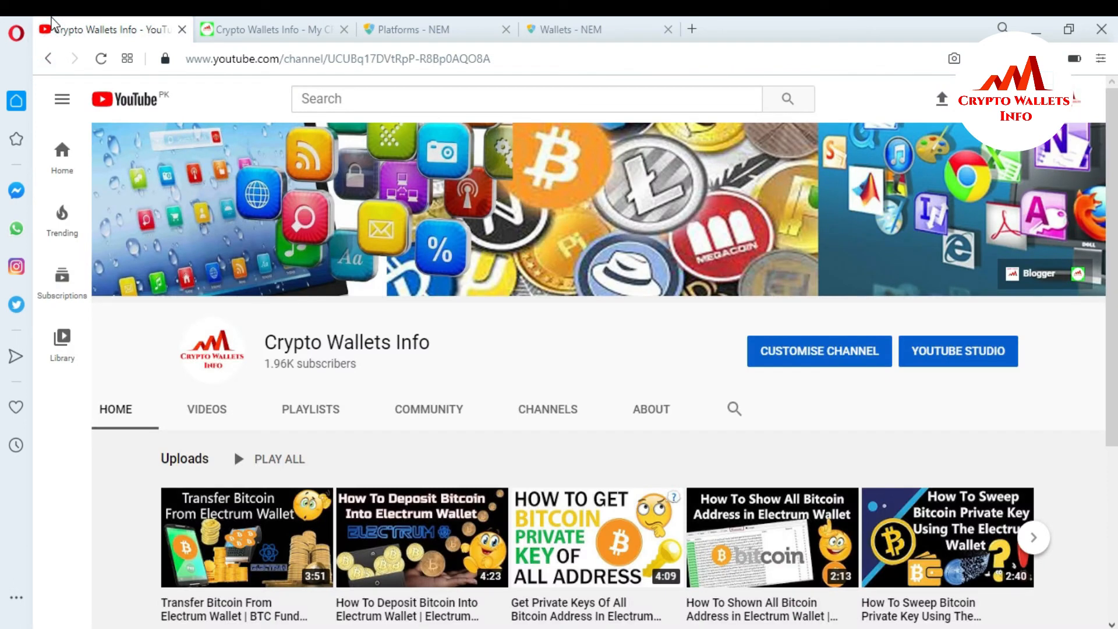
{"action": "left_click", "coordinate": [271, 29]}
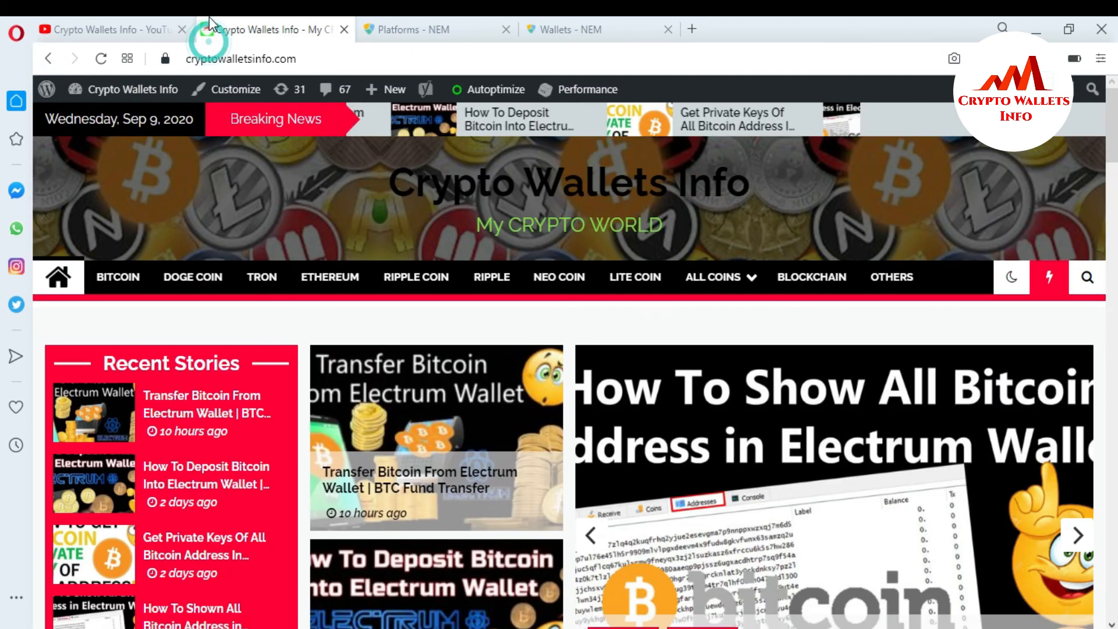